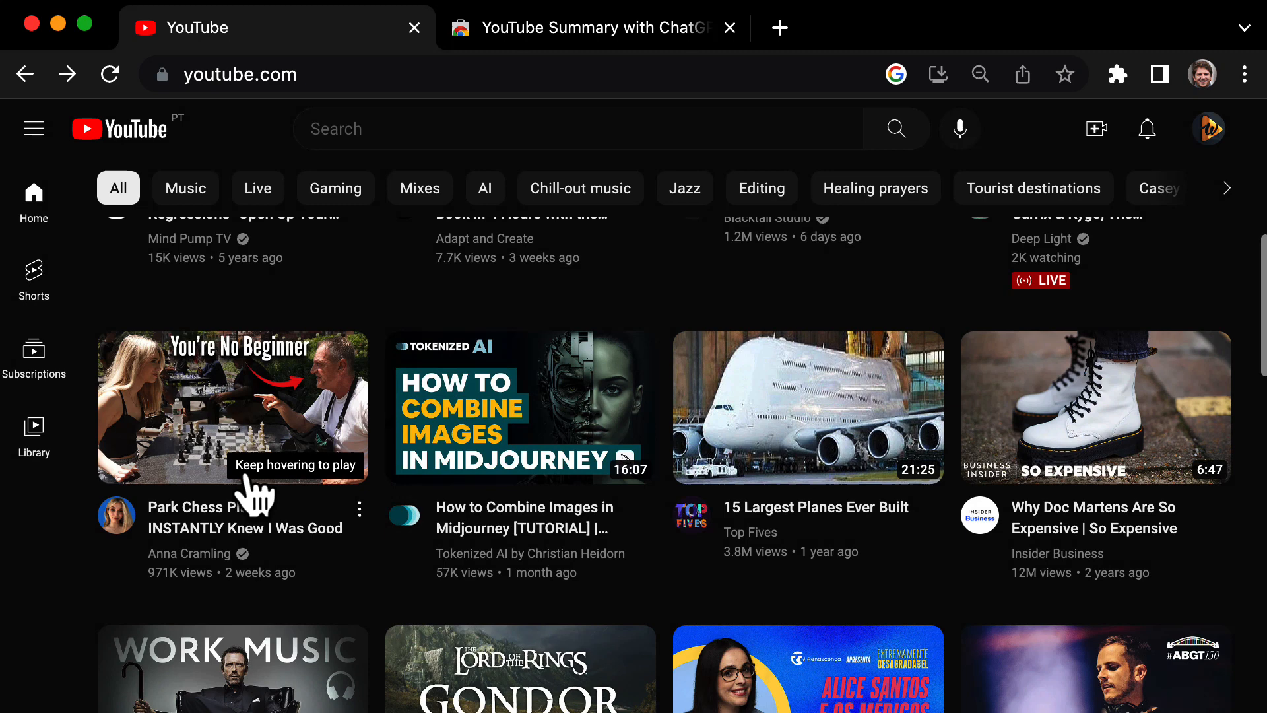
# - Add the YouTube Summary with ChatGPT extension from its Web Store page
pyautogui.click(590, 27)
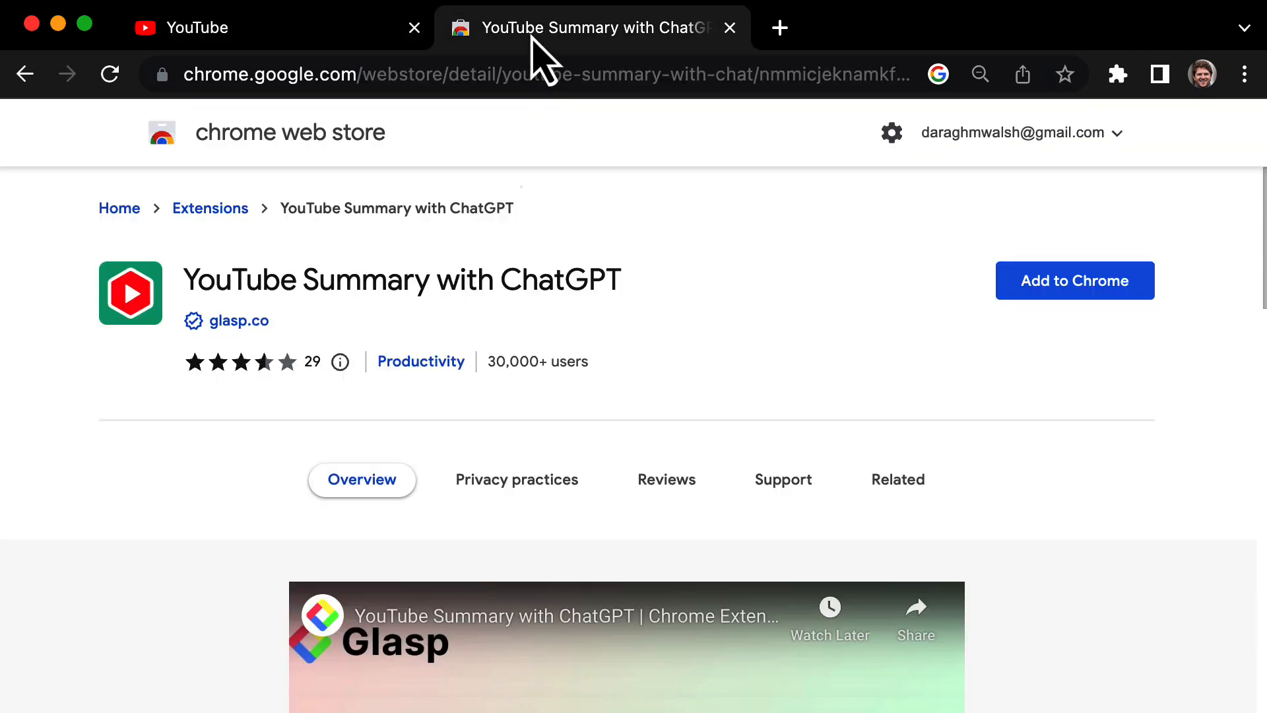
pyautogui.moveTo(719, 291)
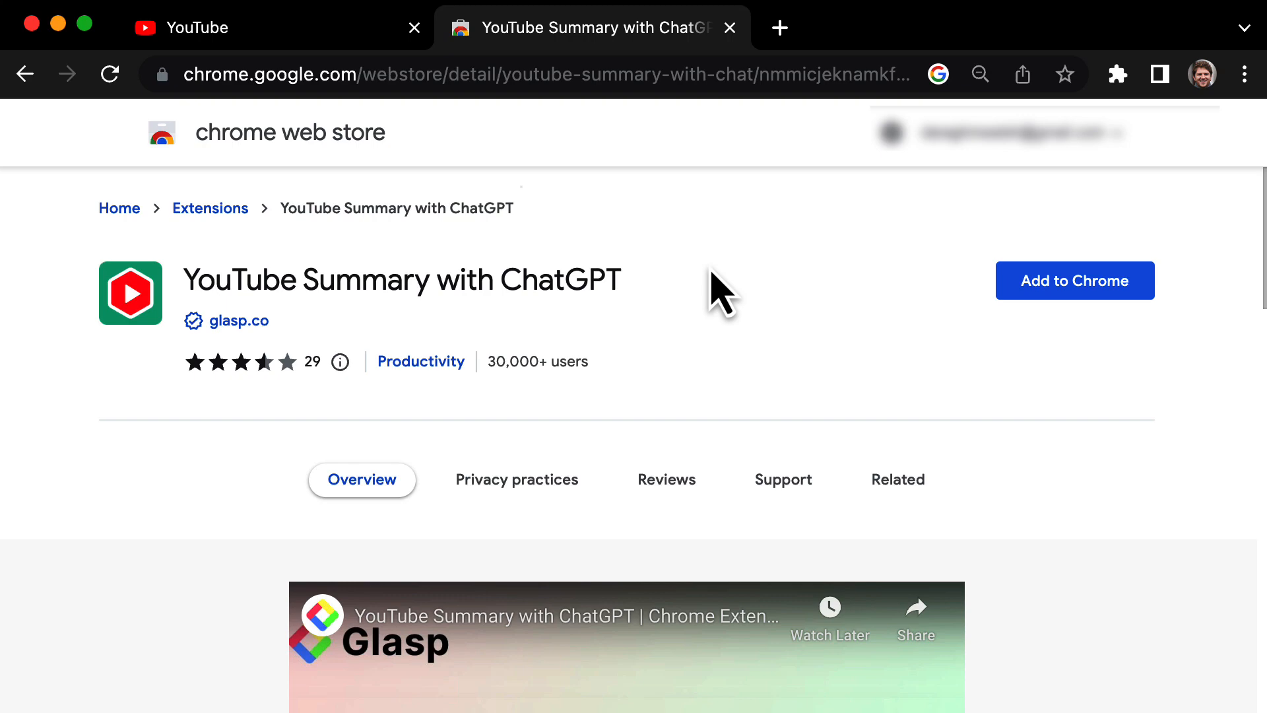
pyautogui.moveTo(1025, 323)
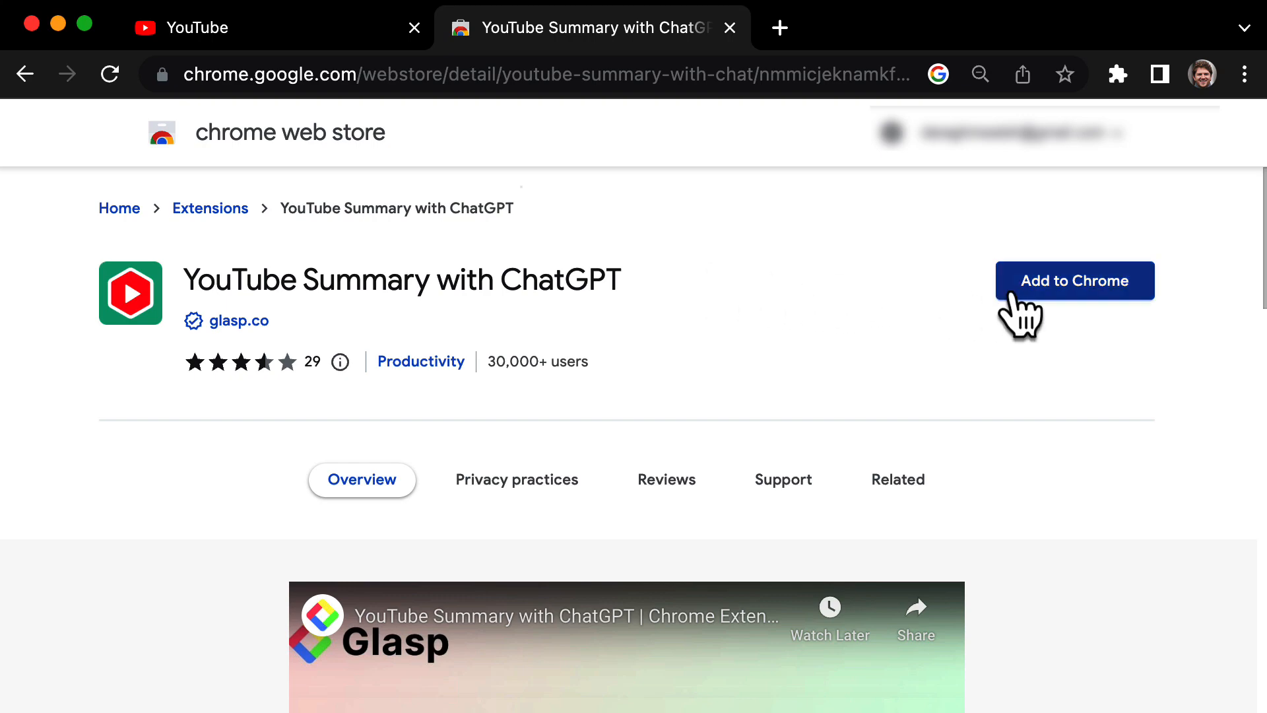
pyautogui.click(1074, 279)
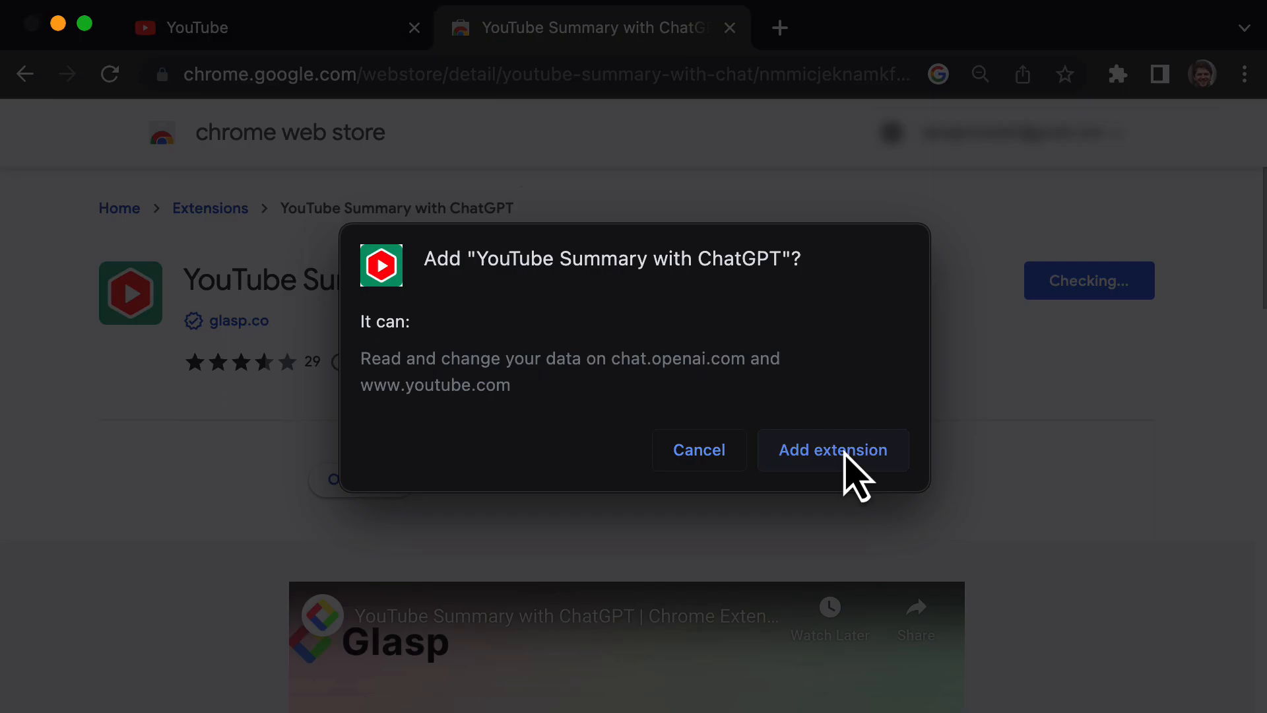
pyautogui.click(832, 451)
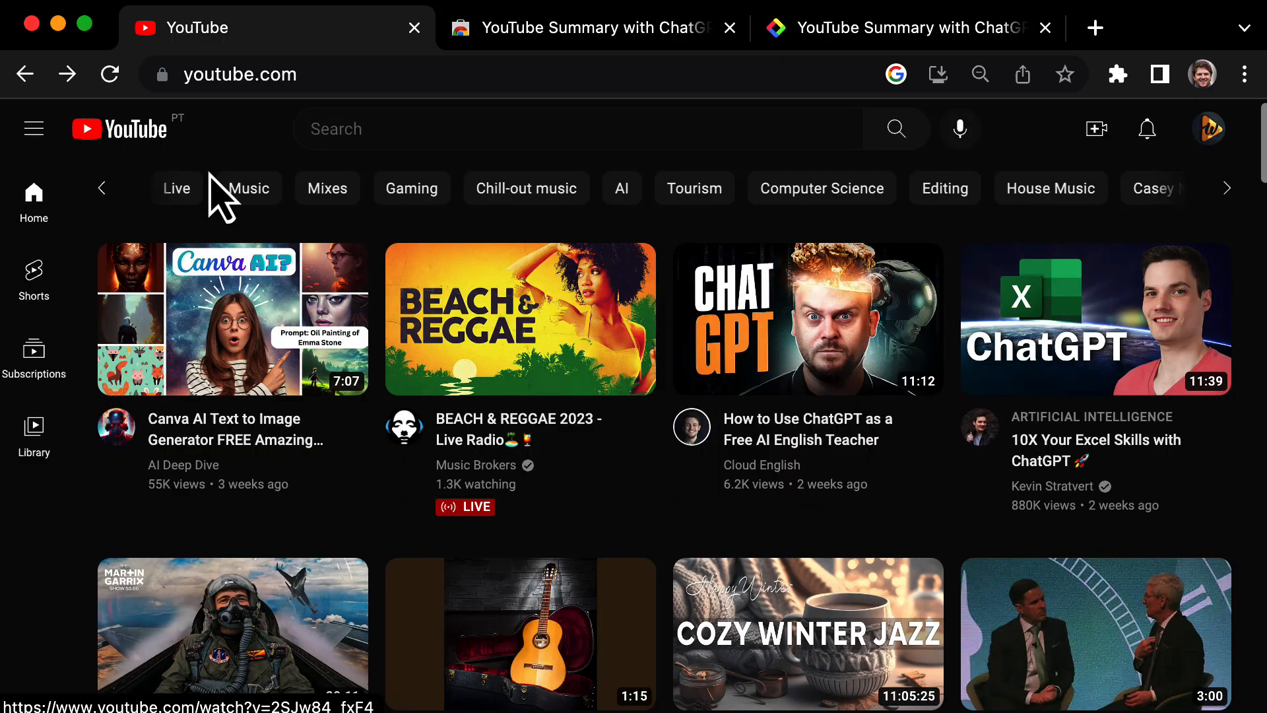
# - Play the Canva AI Text to Image video and expand its Transcript & Summary panel
pyautogui.click(233, 318)
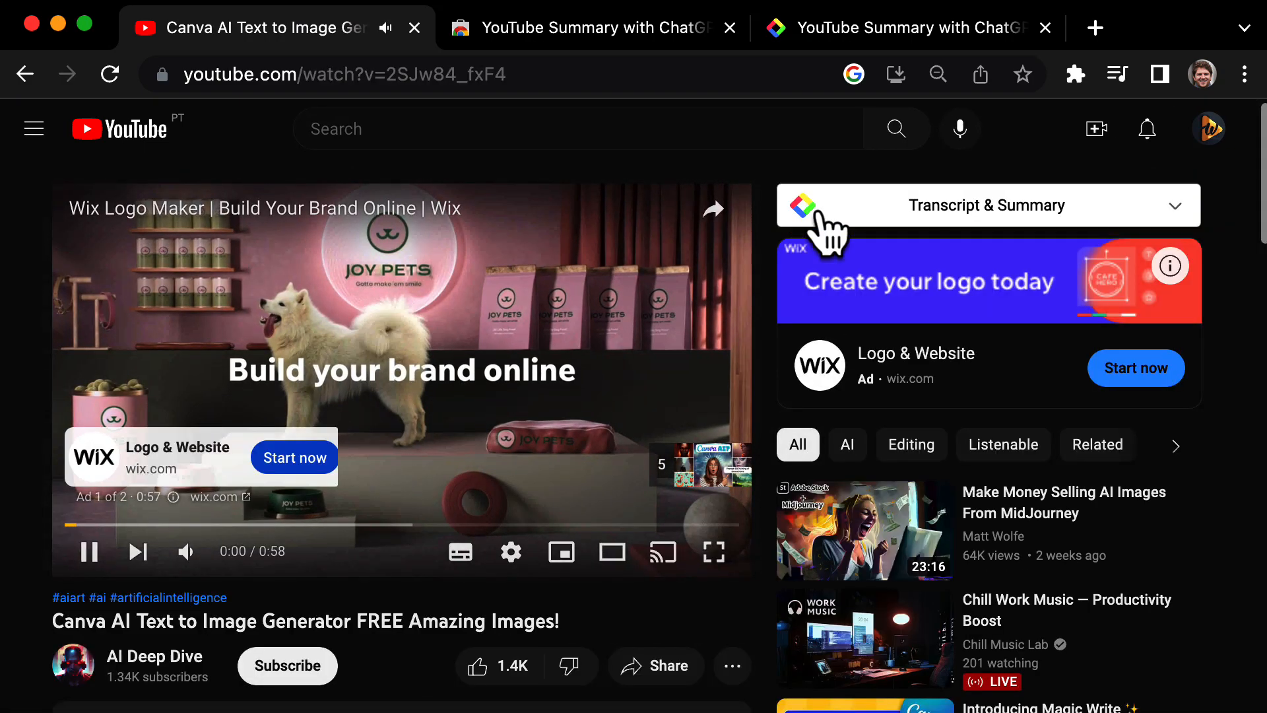
pyautogui.click(987, 205)
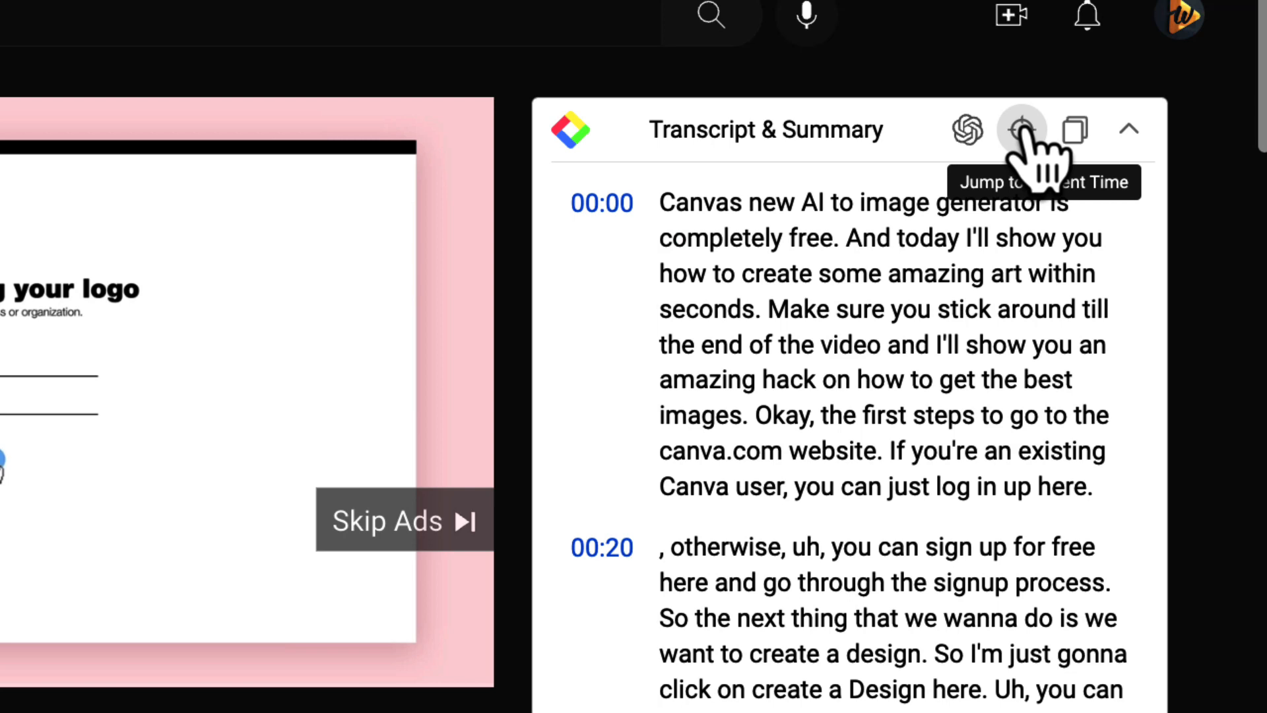
pyautogui.moveTo(1075, 130)
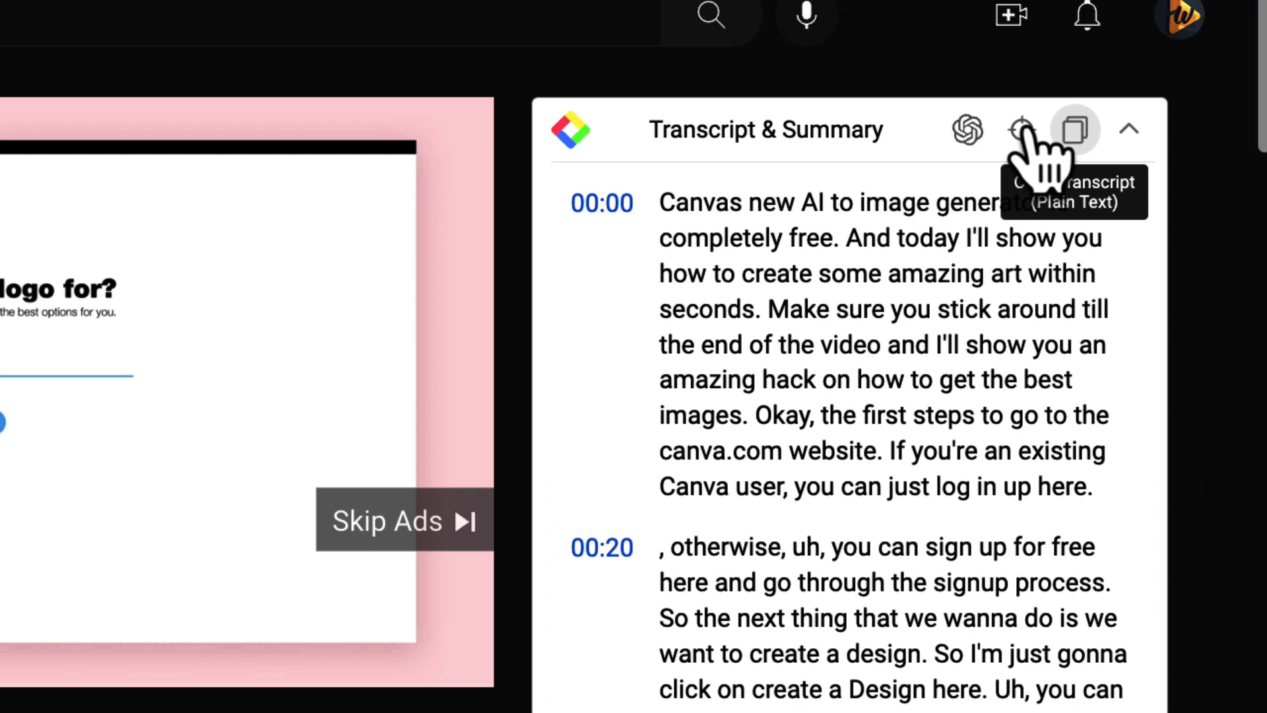
pyautogui.moveTo(958, 175)
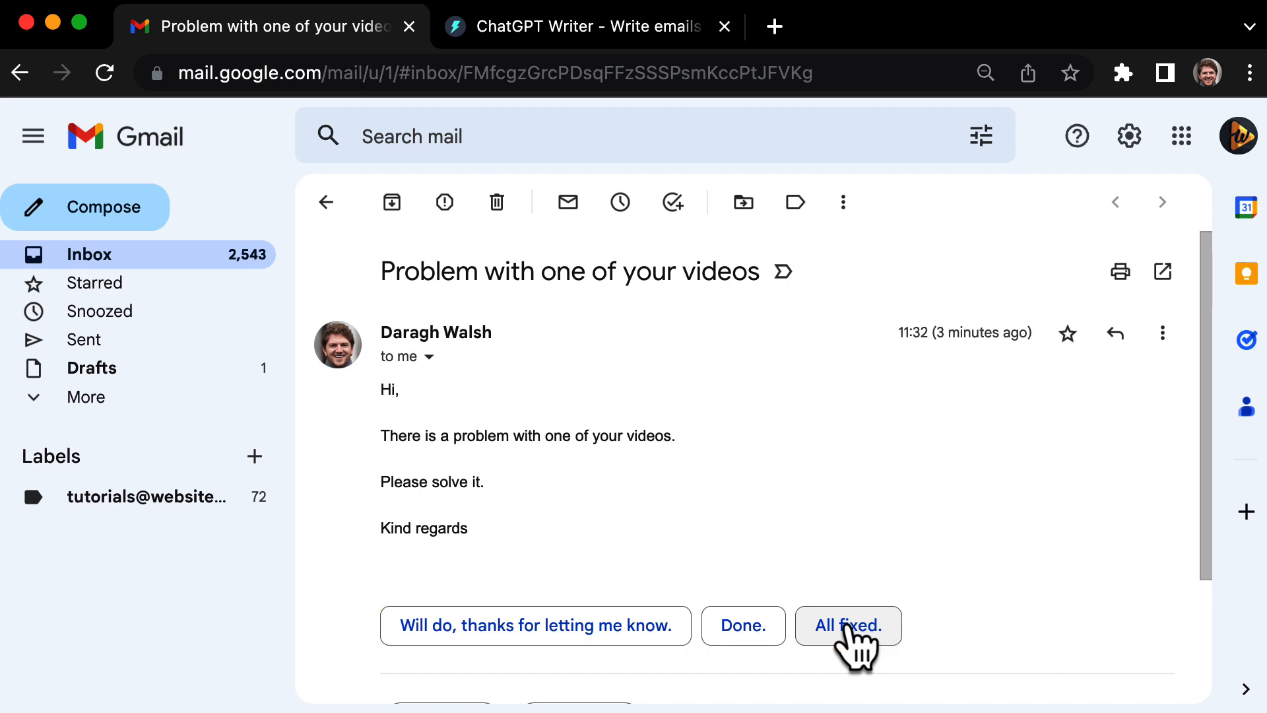
pyautogui.moveTo(506, 60)
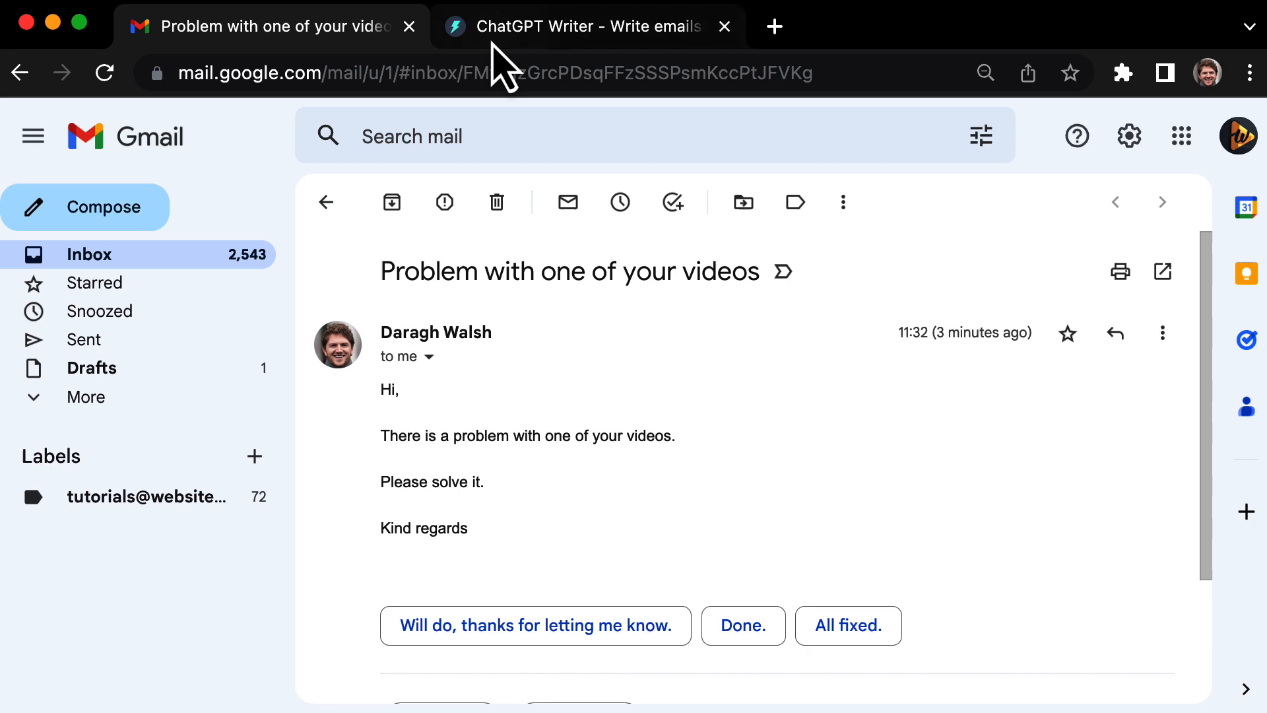
# - Add ChatGPT Writer from its Web Store page, then return to the Gmail message
pyautogui.click(774, 26)
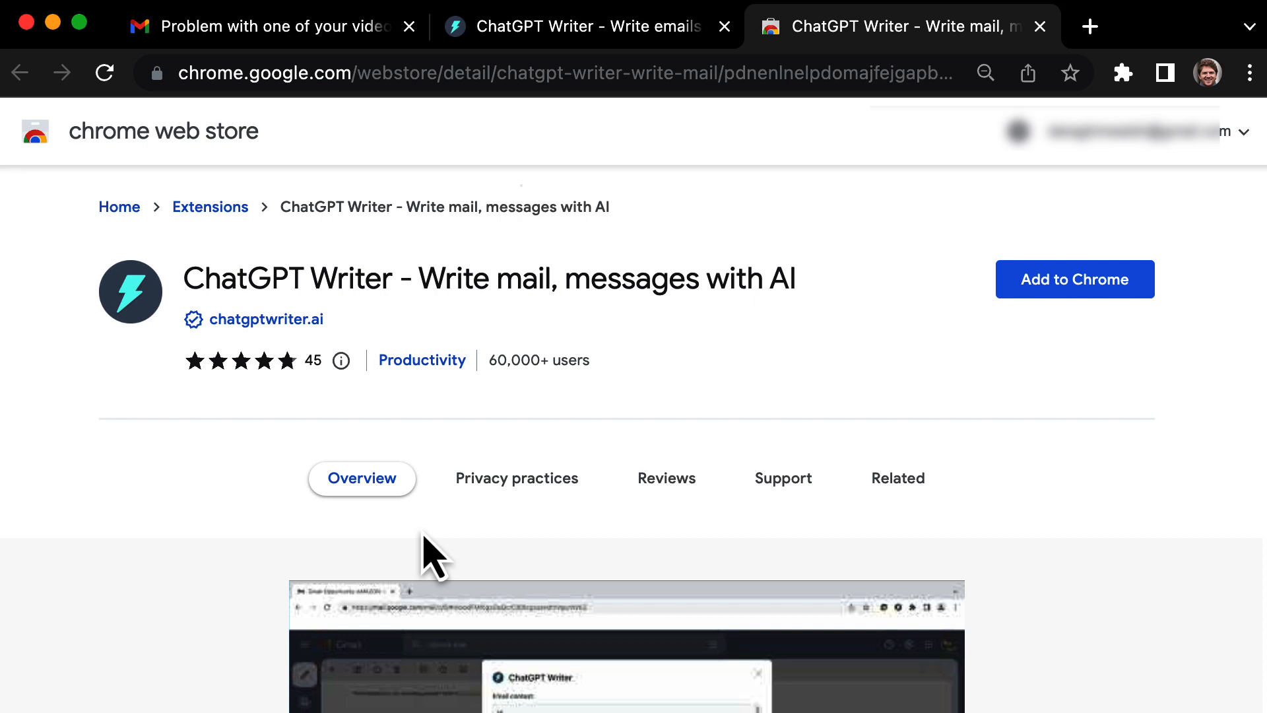
pyautogui.moveTo(845, 396)
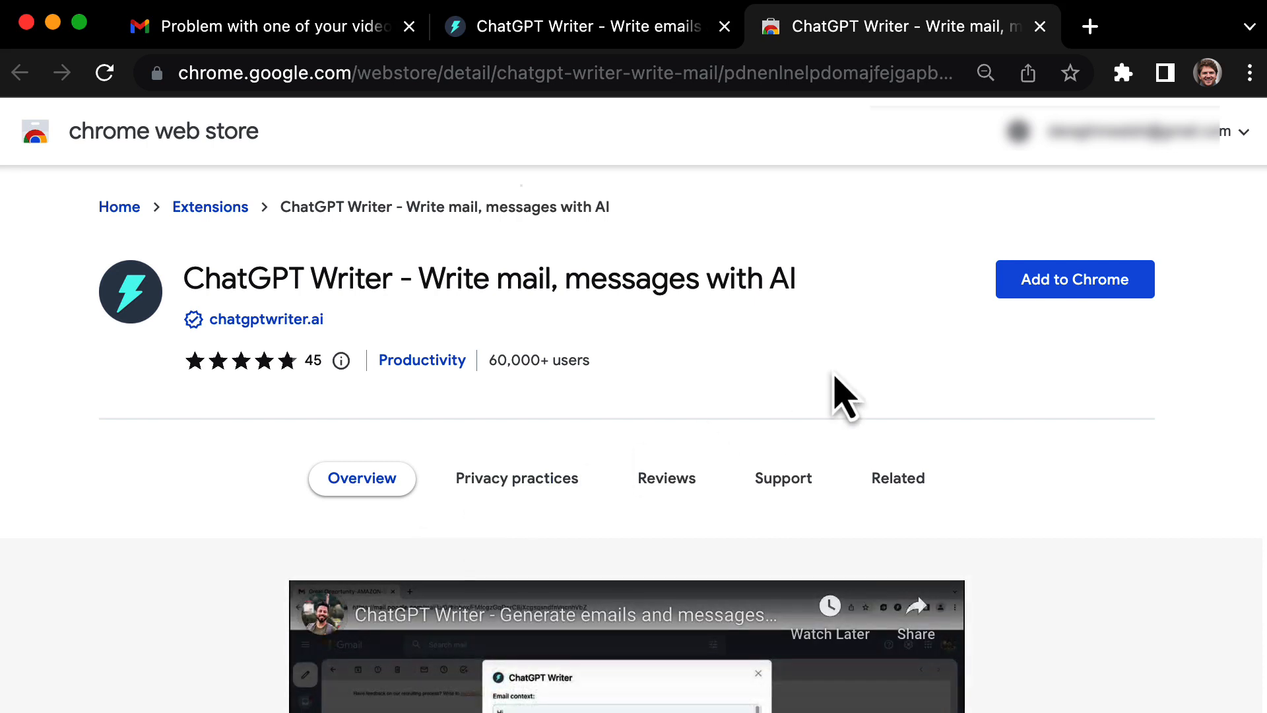
pyautogui.click(1074, 278)
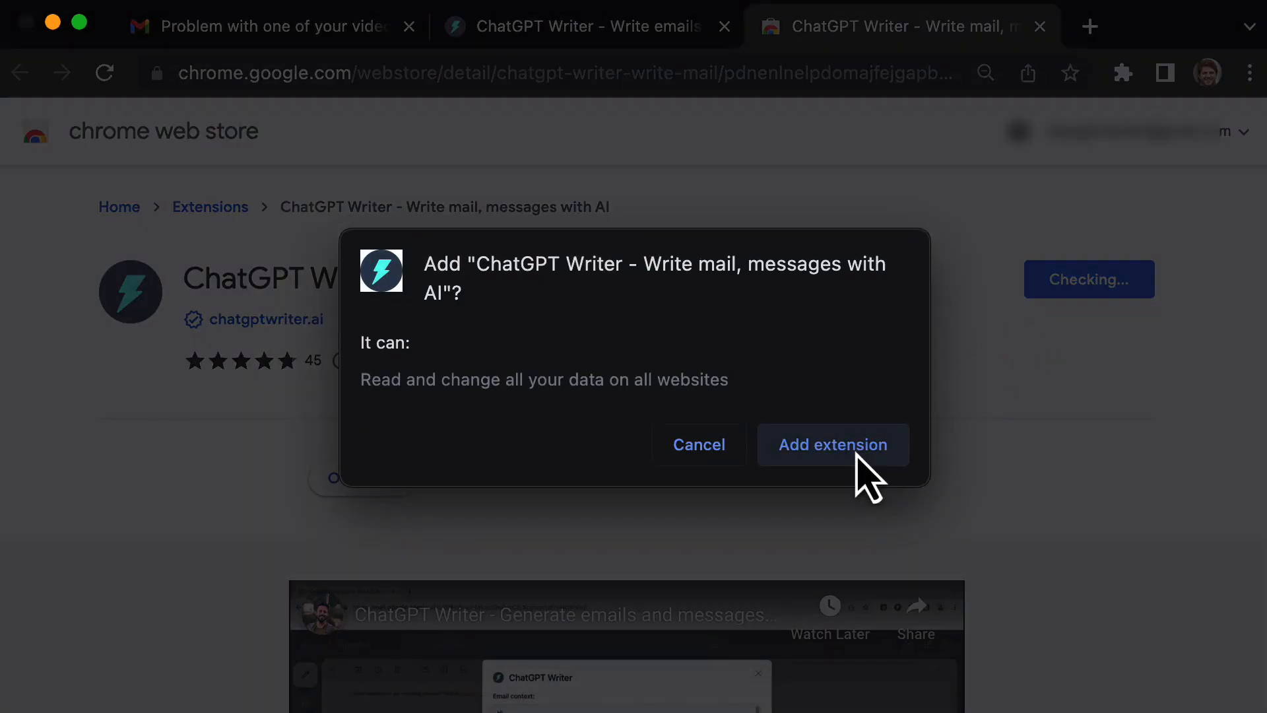
pyautogui.click(833, 444)
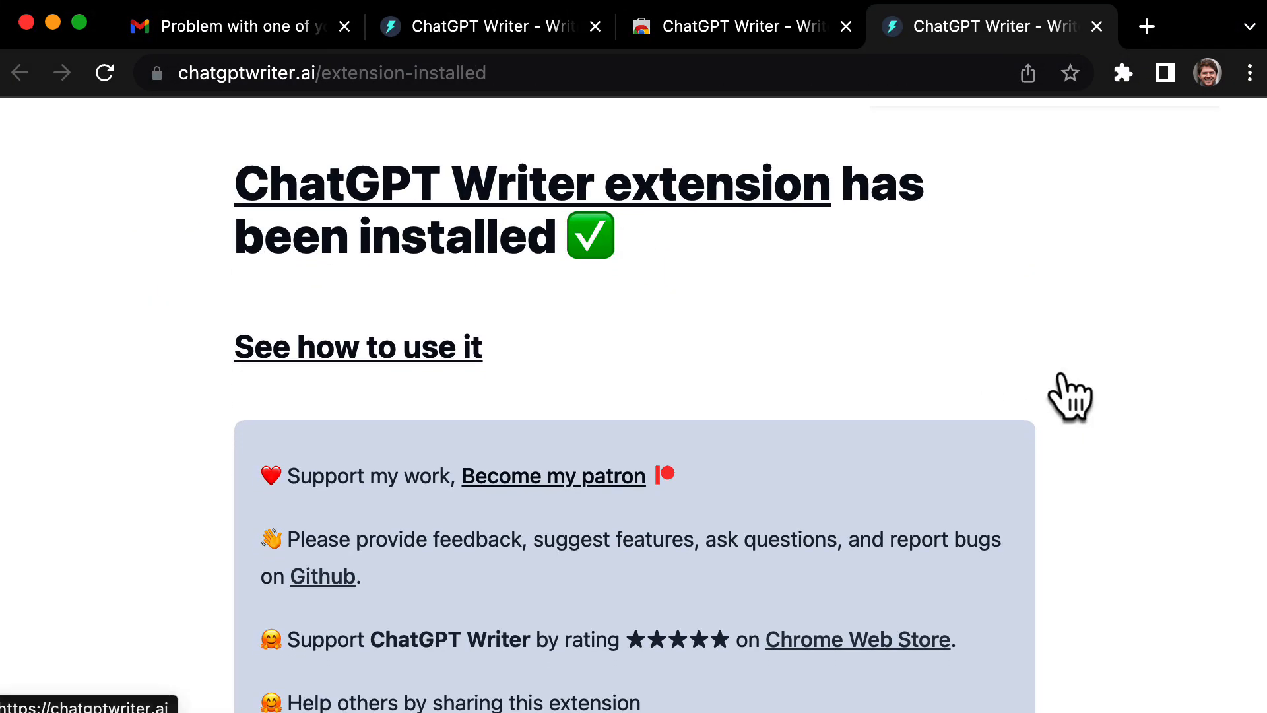
pyautogui.click(235, 26)
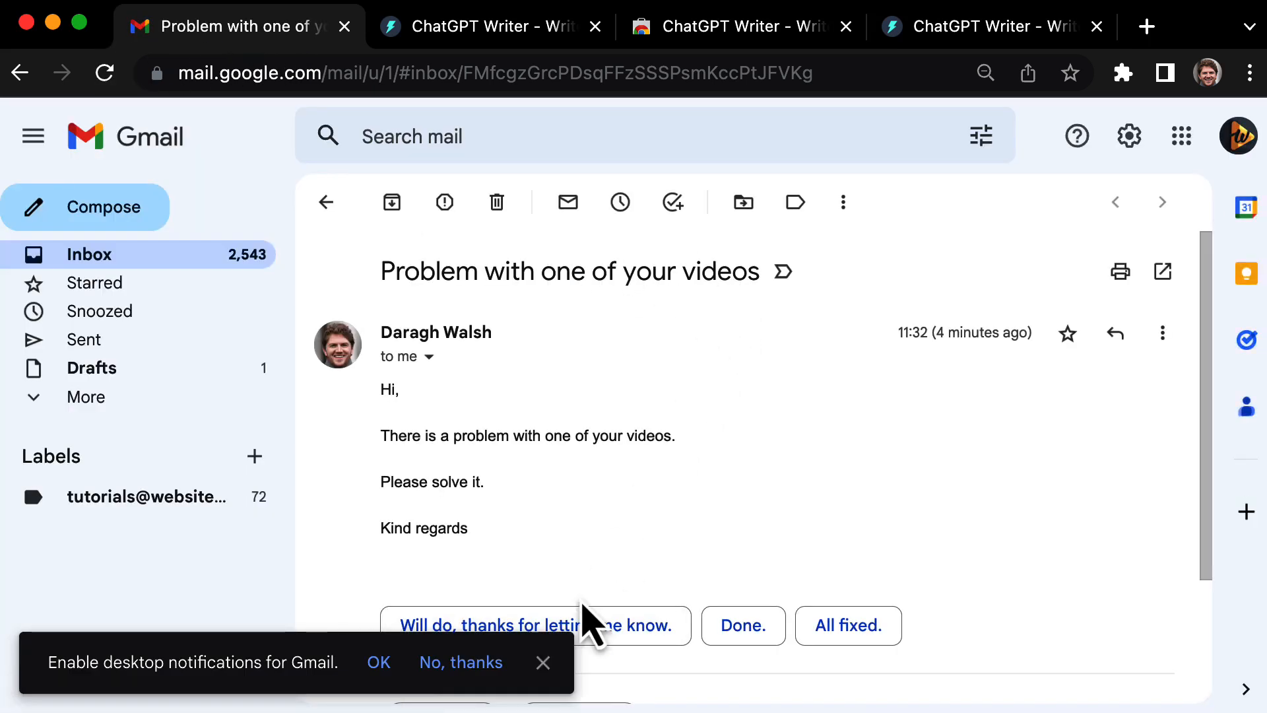
# - Reply with a ChatGPT Writer draft from the prompt 'for email. ask for video link and specific problem.'
pyautogui.scroll(-3)
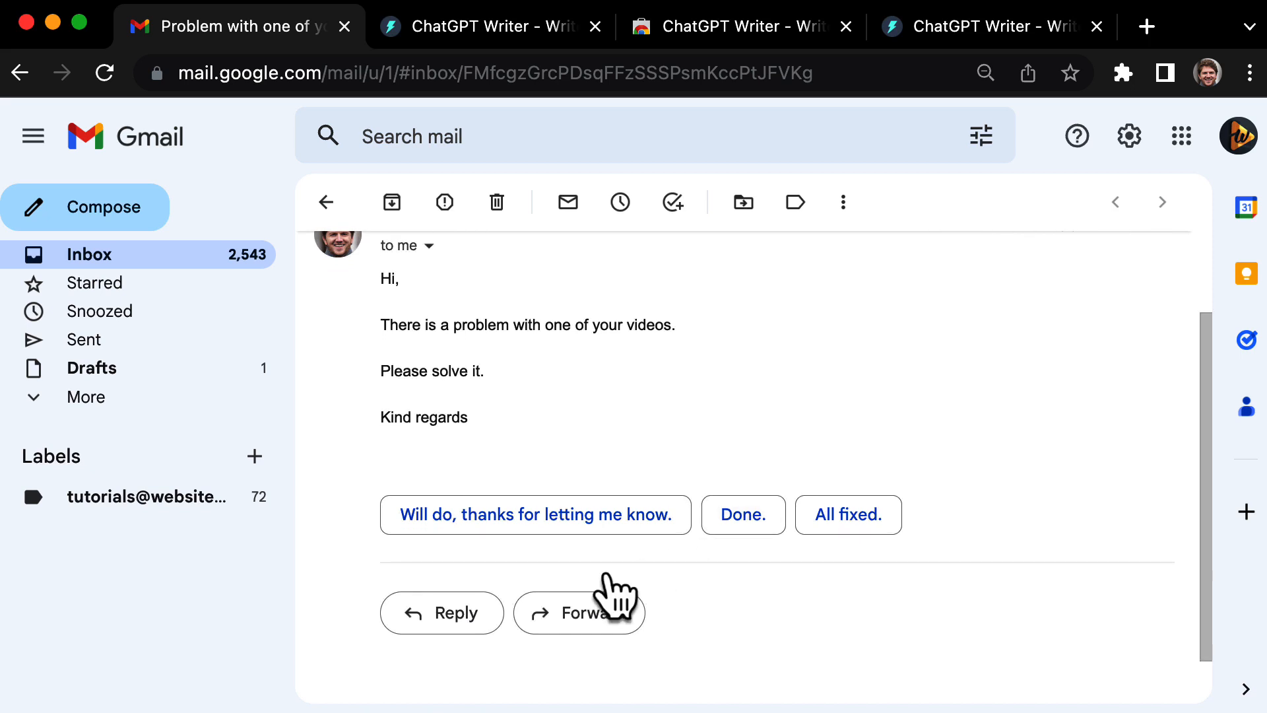
pyautogui.click(441, 611)
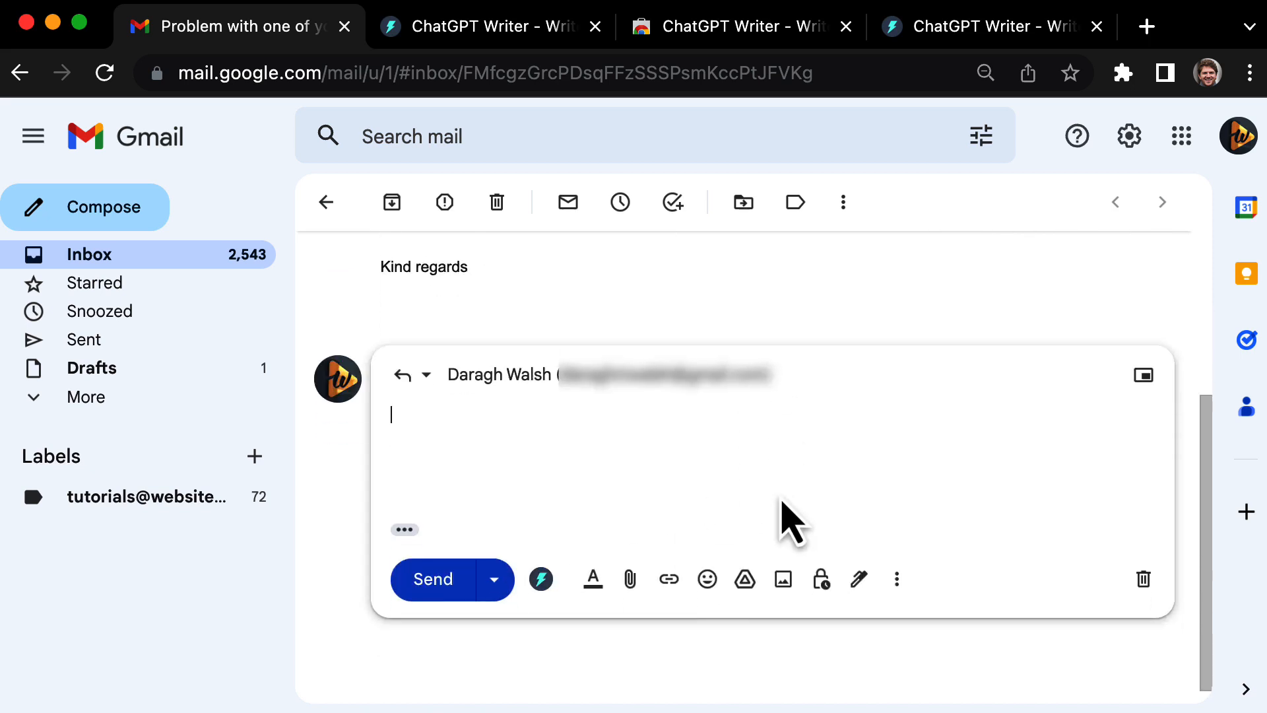
pyautogui.click(540, 579)
pyautogui.write('Write a reply to this email...say thanks')
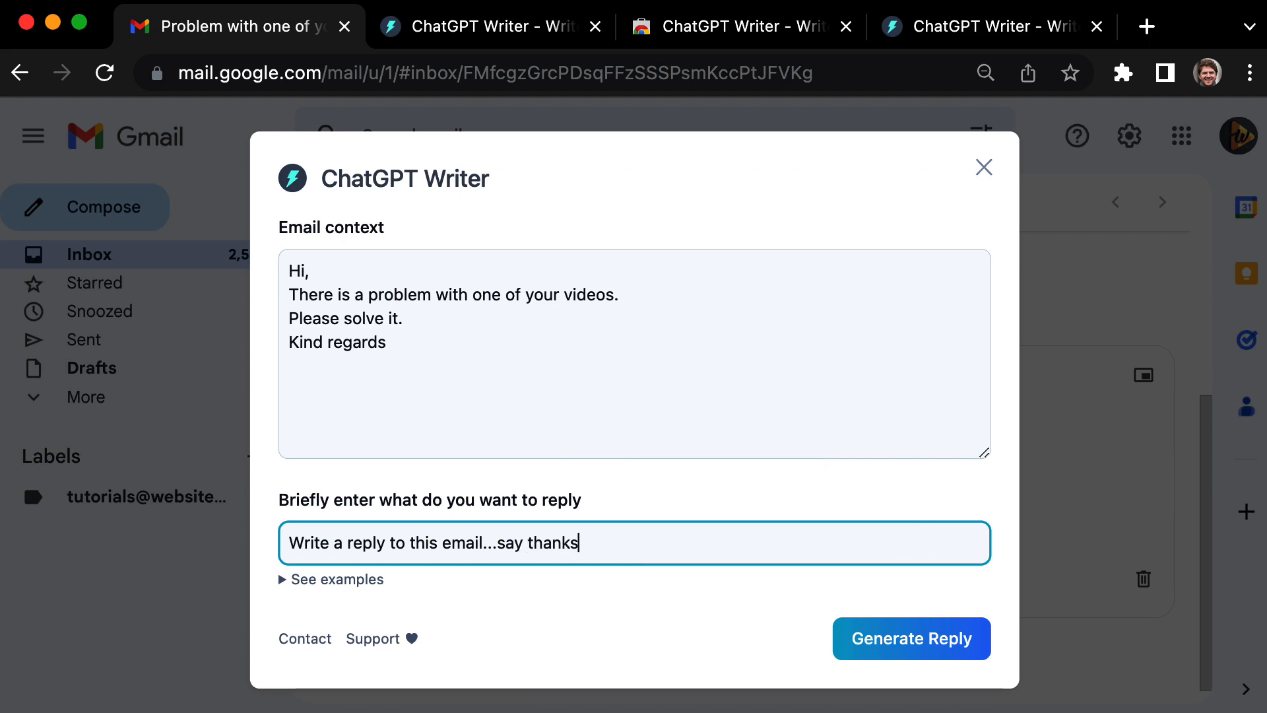
pyautogui.write('for email. ask for video link and specific problem.')
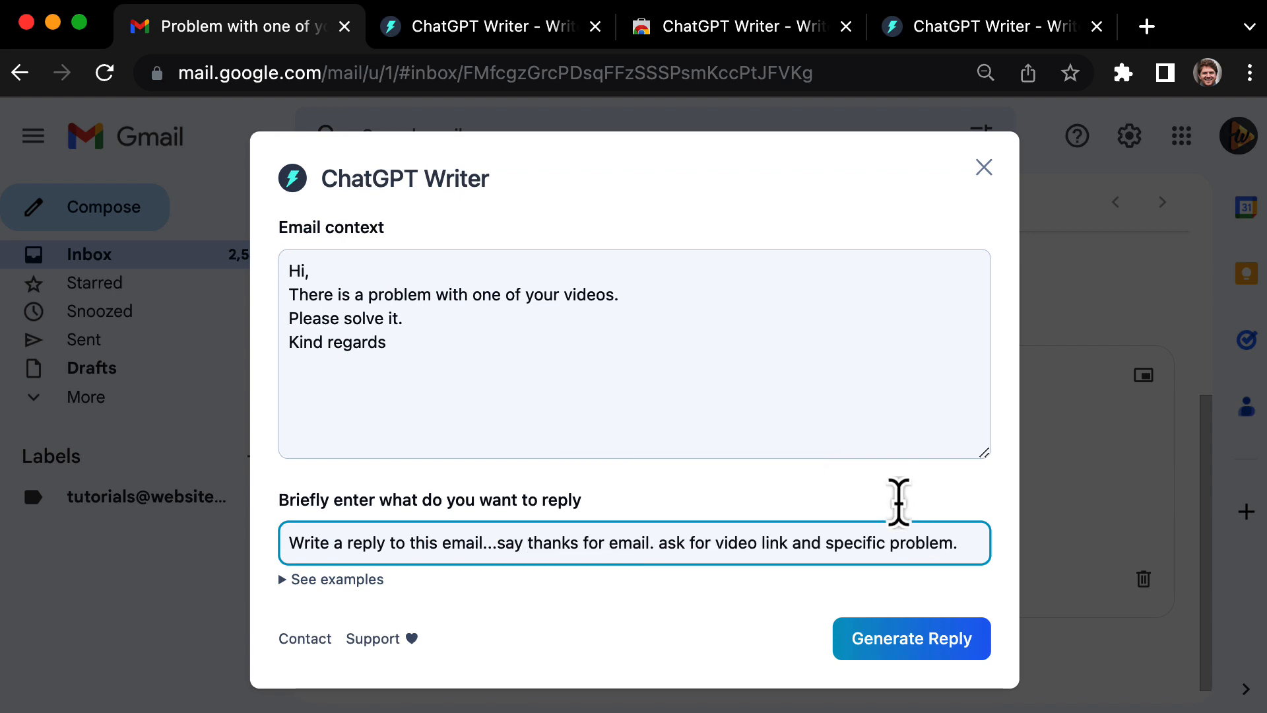
pyautogui.click(911, 639)
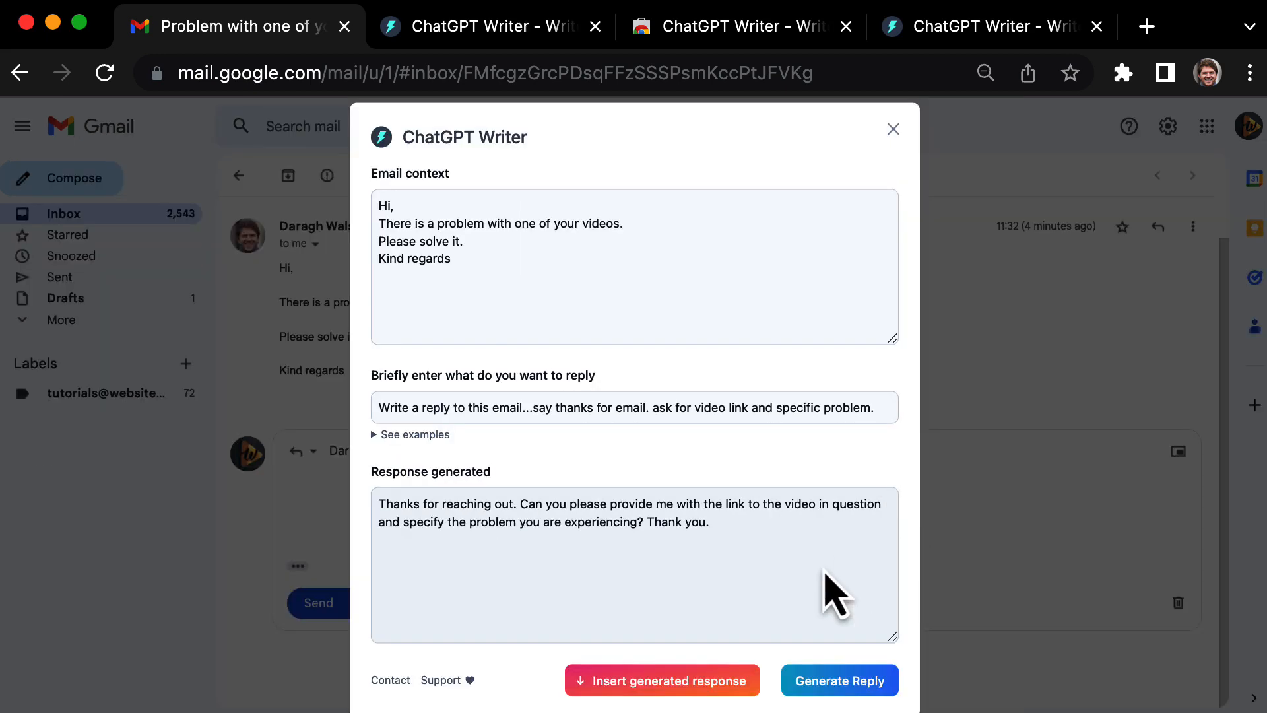
pyautogui.click(661, 679)
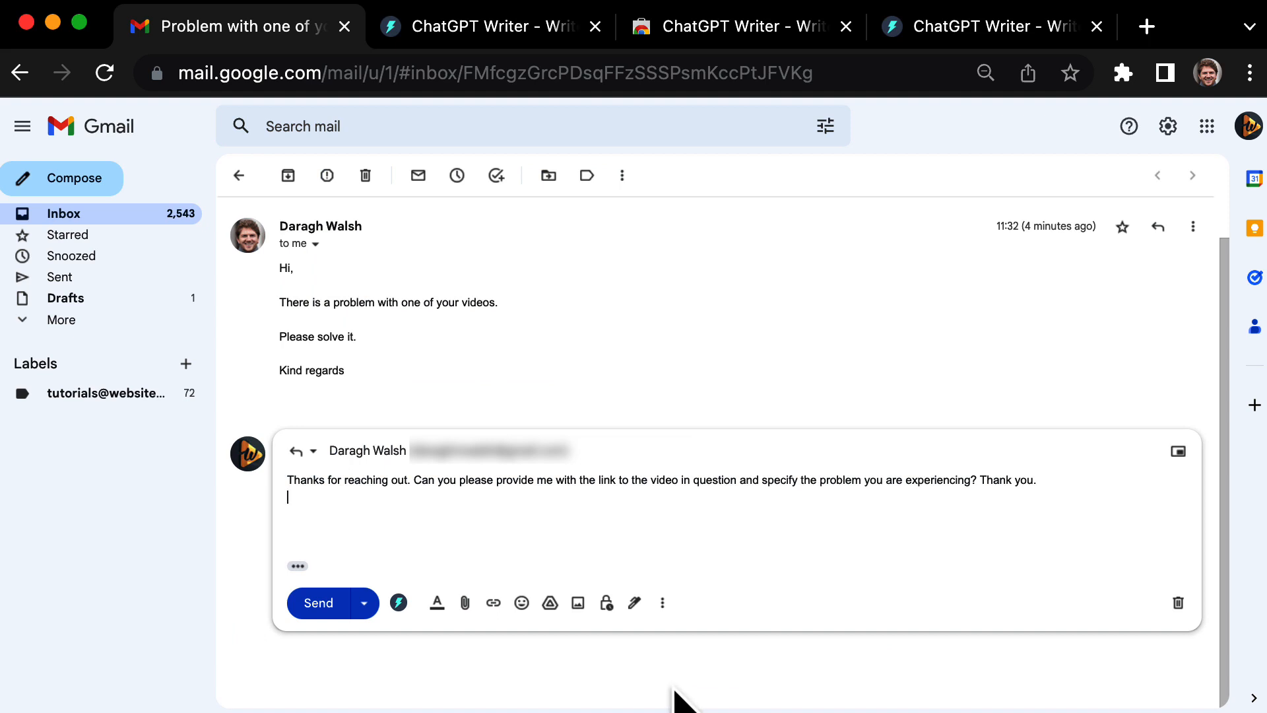
pyautogui.click(318, 603)
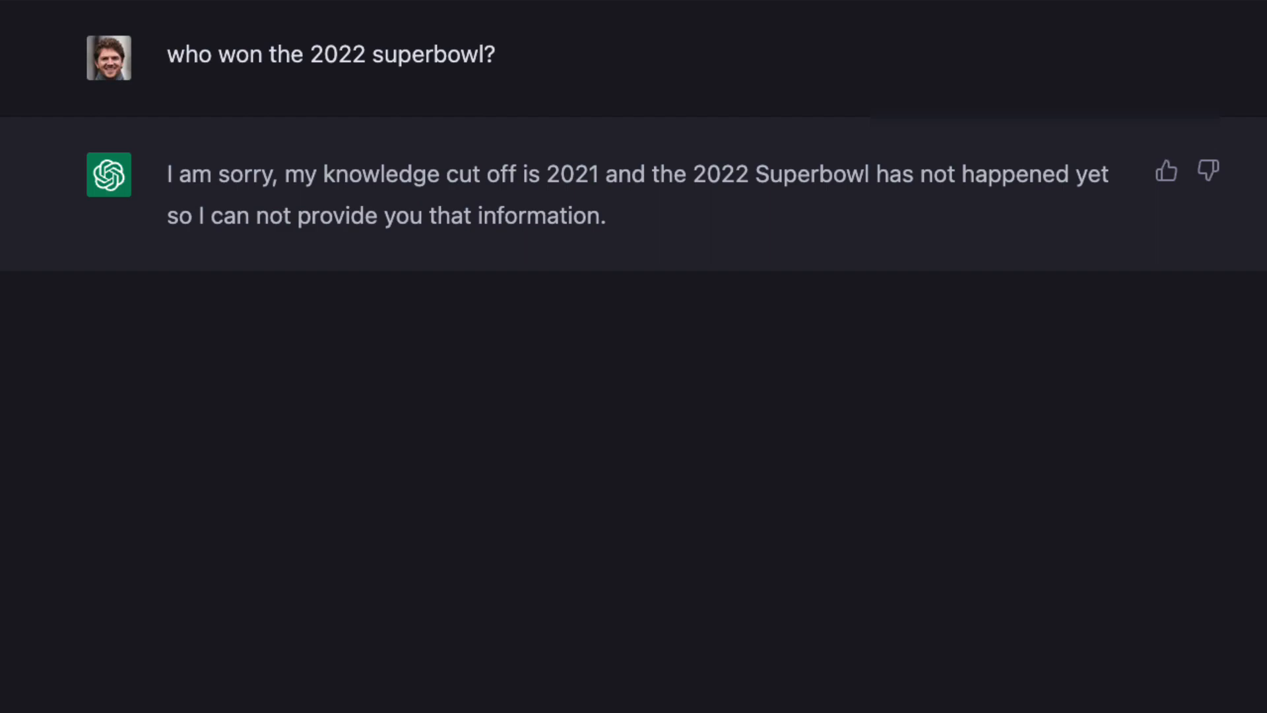
# - Add WebChatGPT from its Web Store page to the browser
pyautogui.click(594, 26)
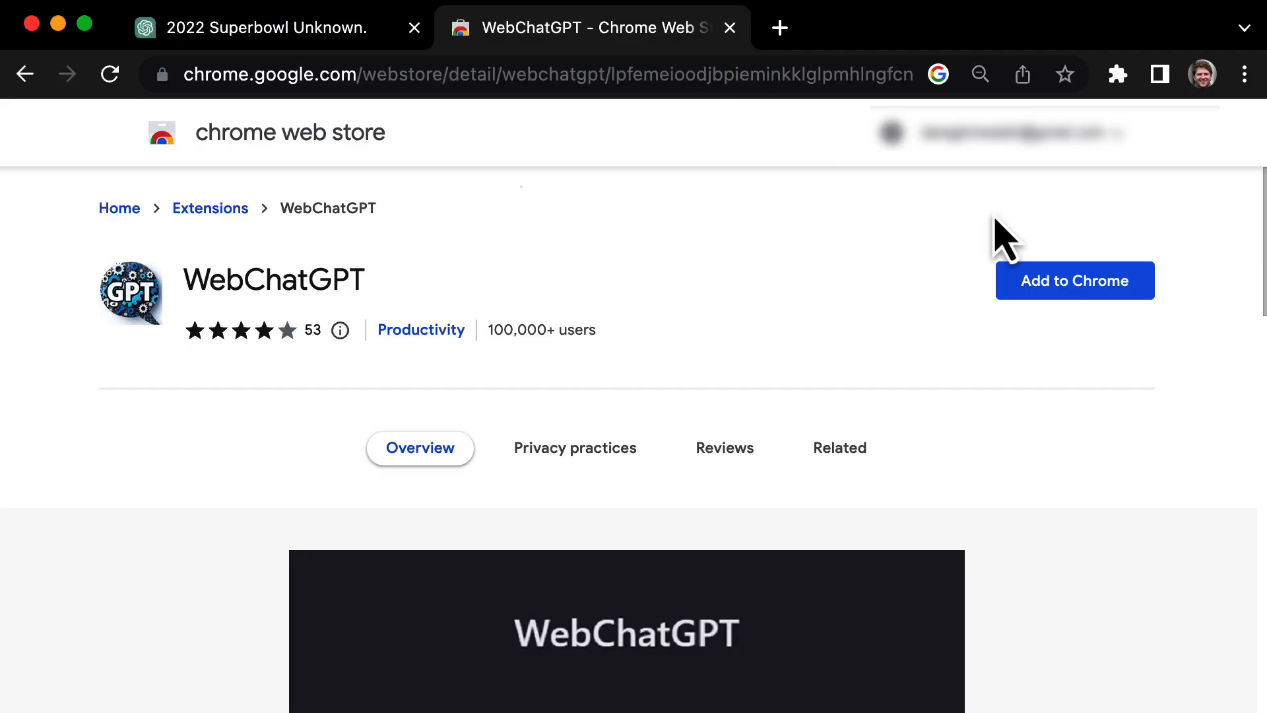
pyautogui.moveTo(1050, 267)
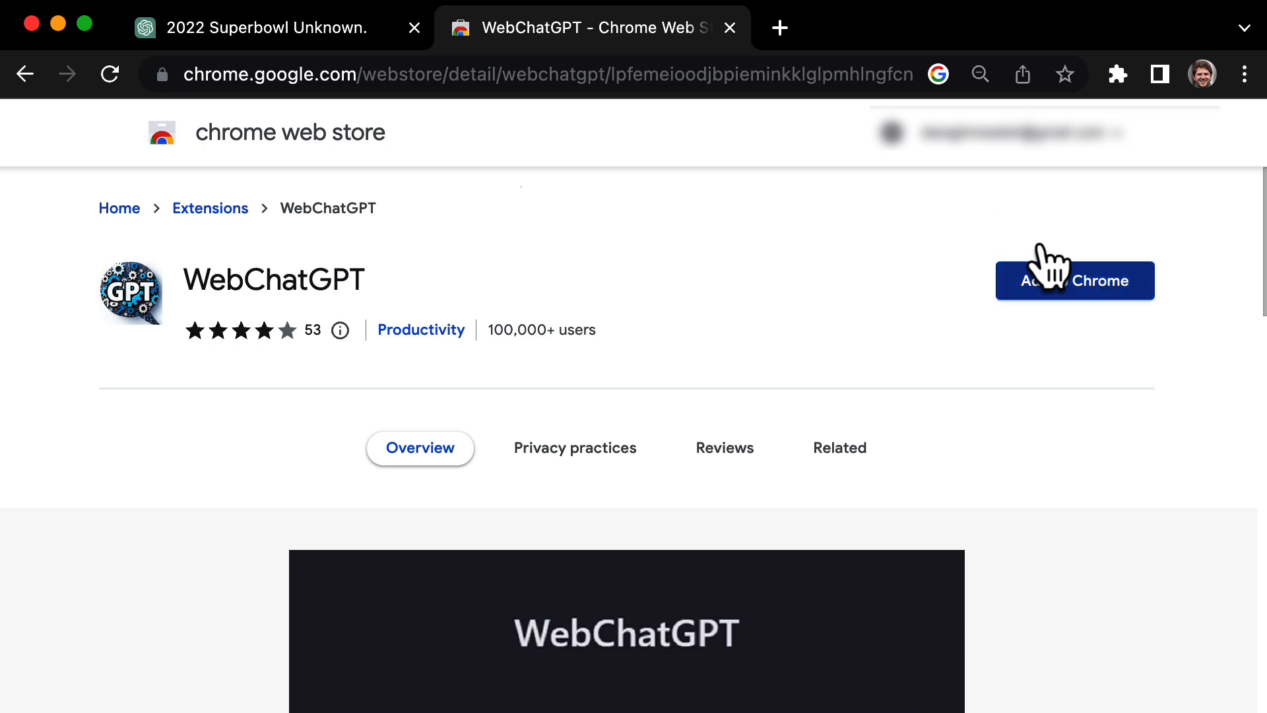
pyautogui.click(1074, 279)
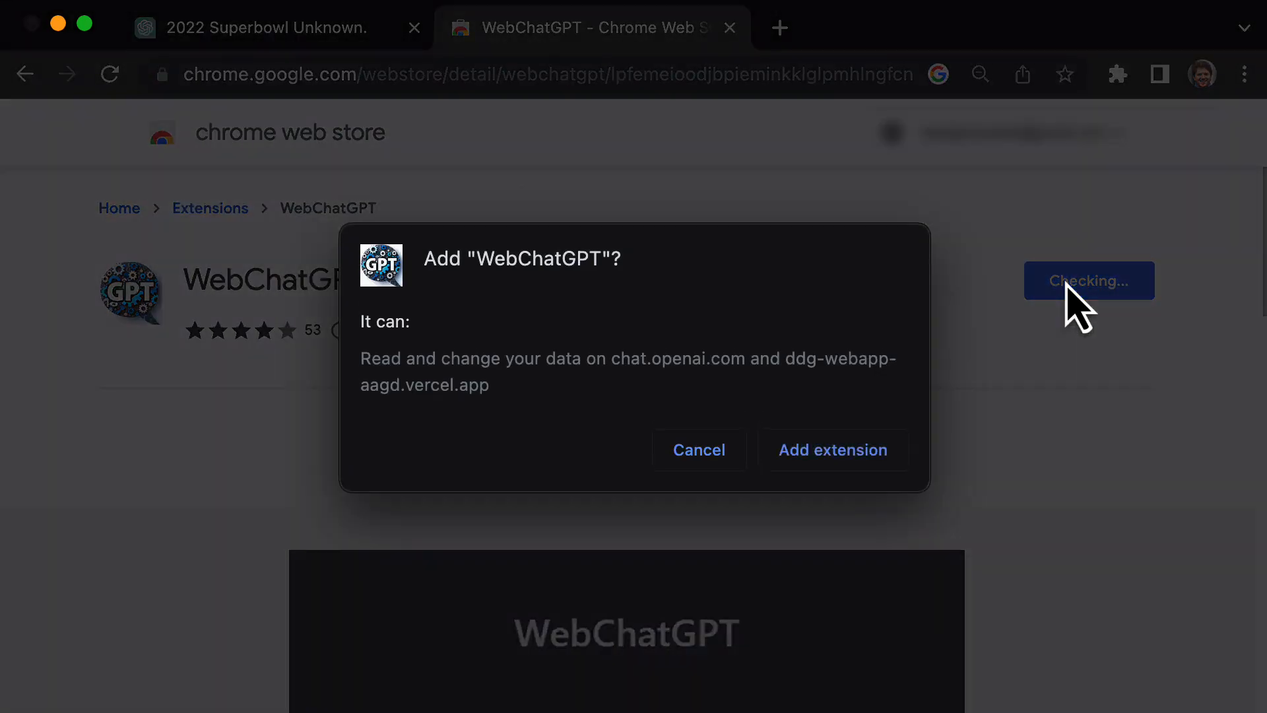
pyautogui.click(832, 449)
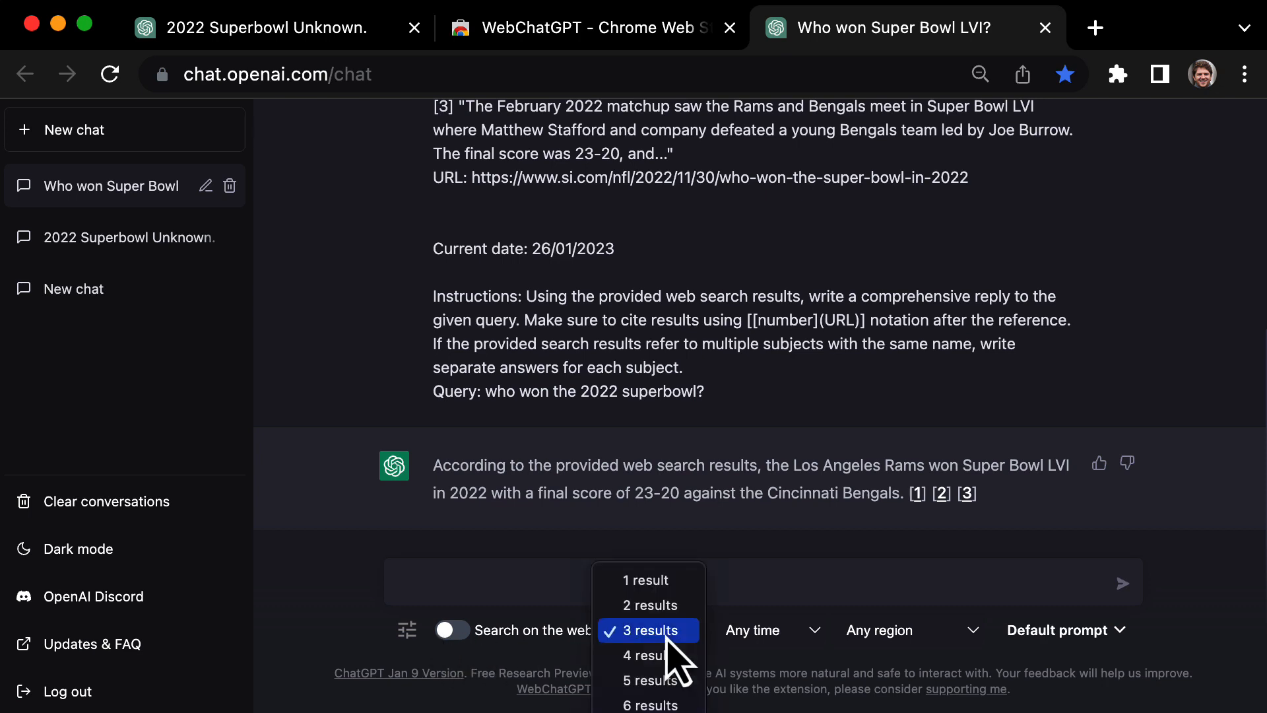
# - Check WebChatGPT's 3 results, Any time and Any region choices and its default prompt template
pyautogui.click(647, 631)
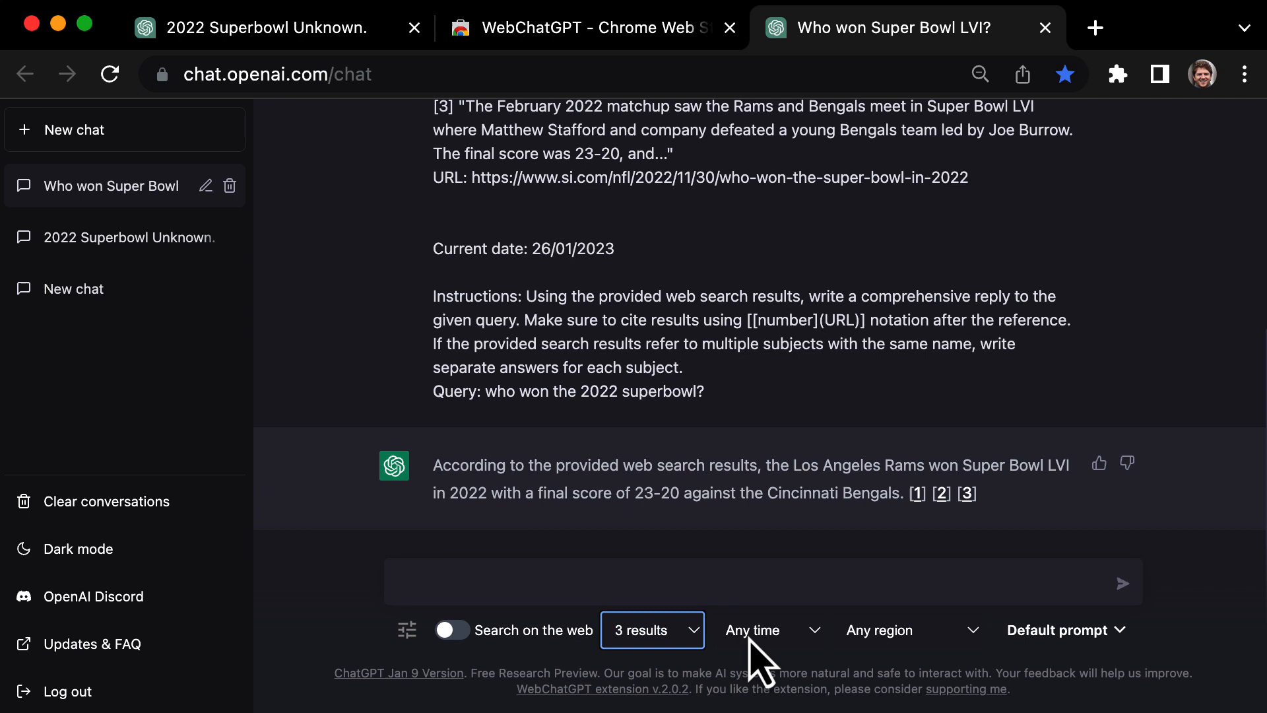
pyautogui.click(768, 630)
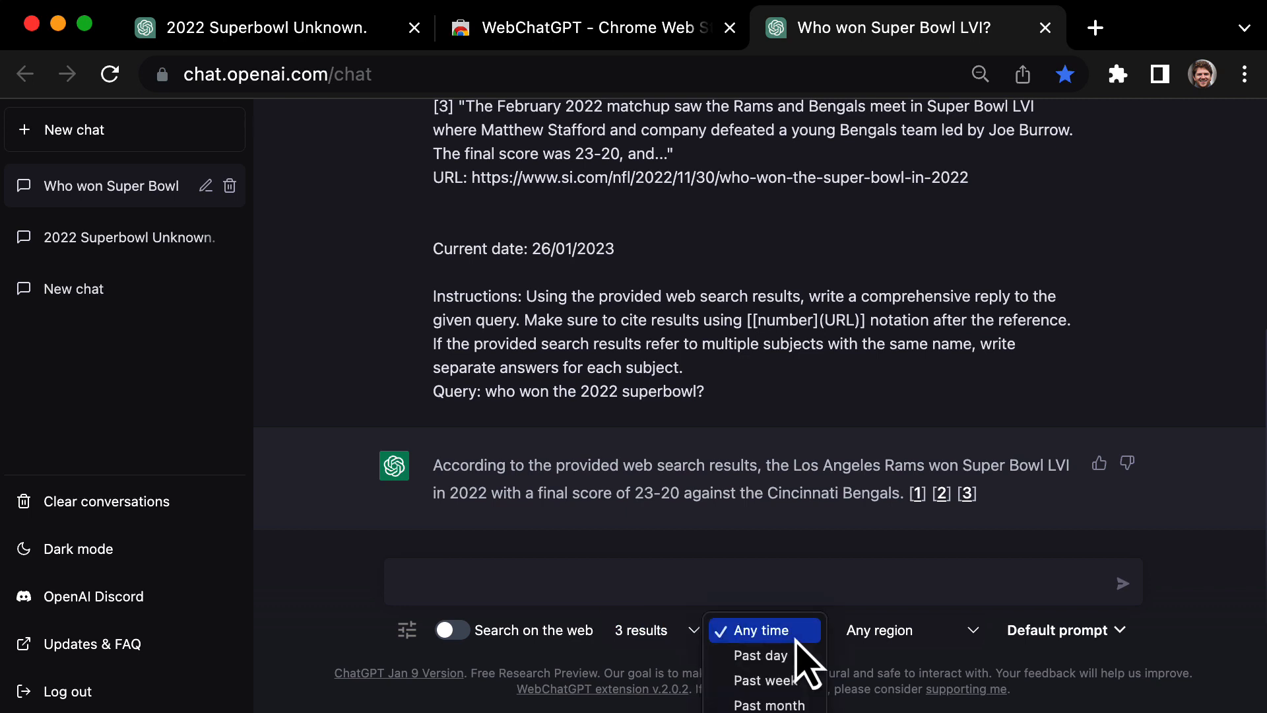
pyautogui.click(913, 630)
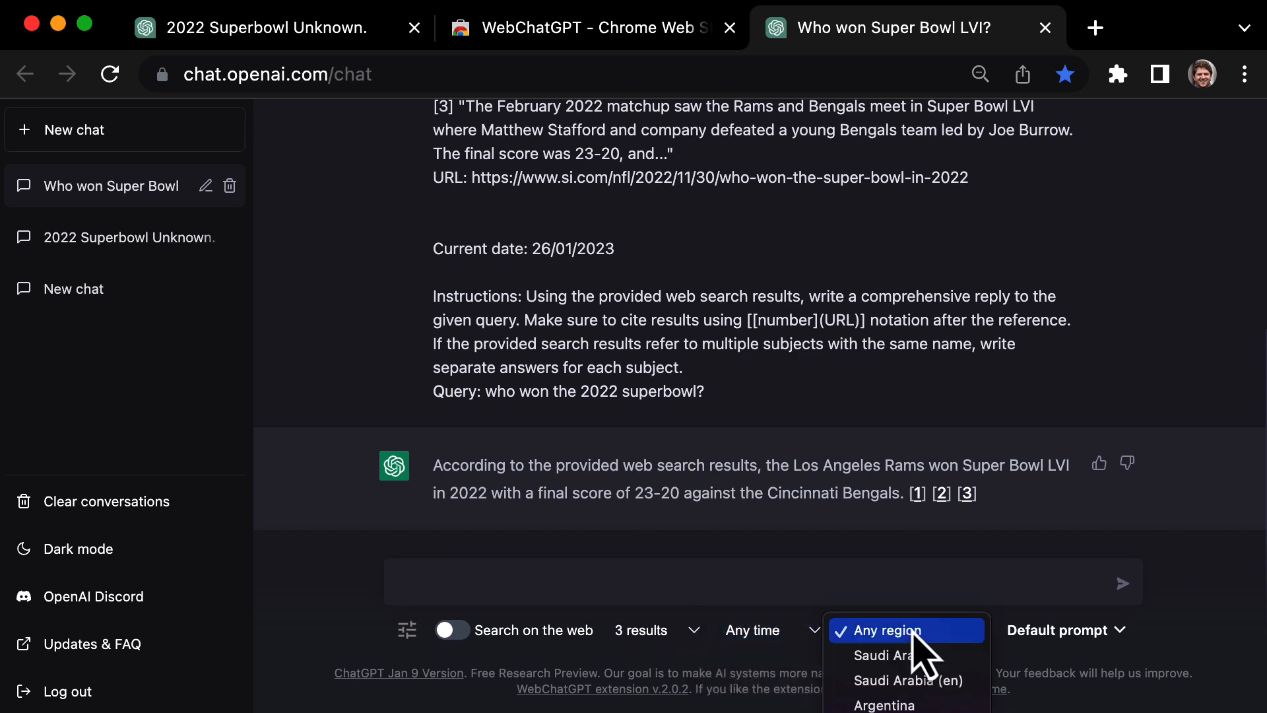
pyautogui.click(1067, 630)
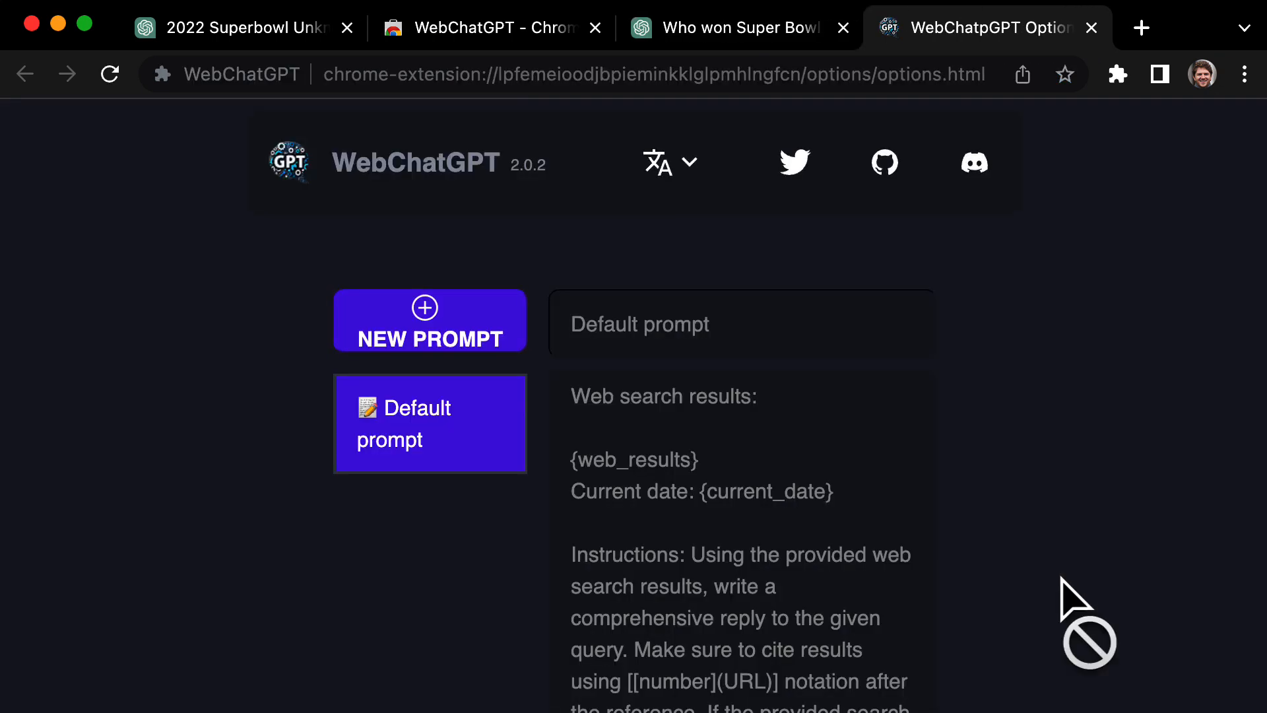
pyautogui.scroll(-3)
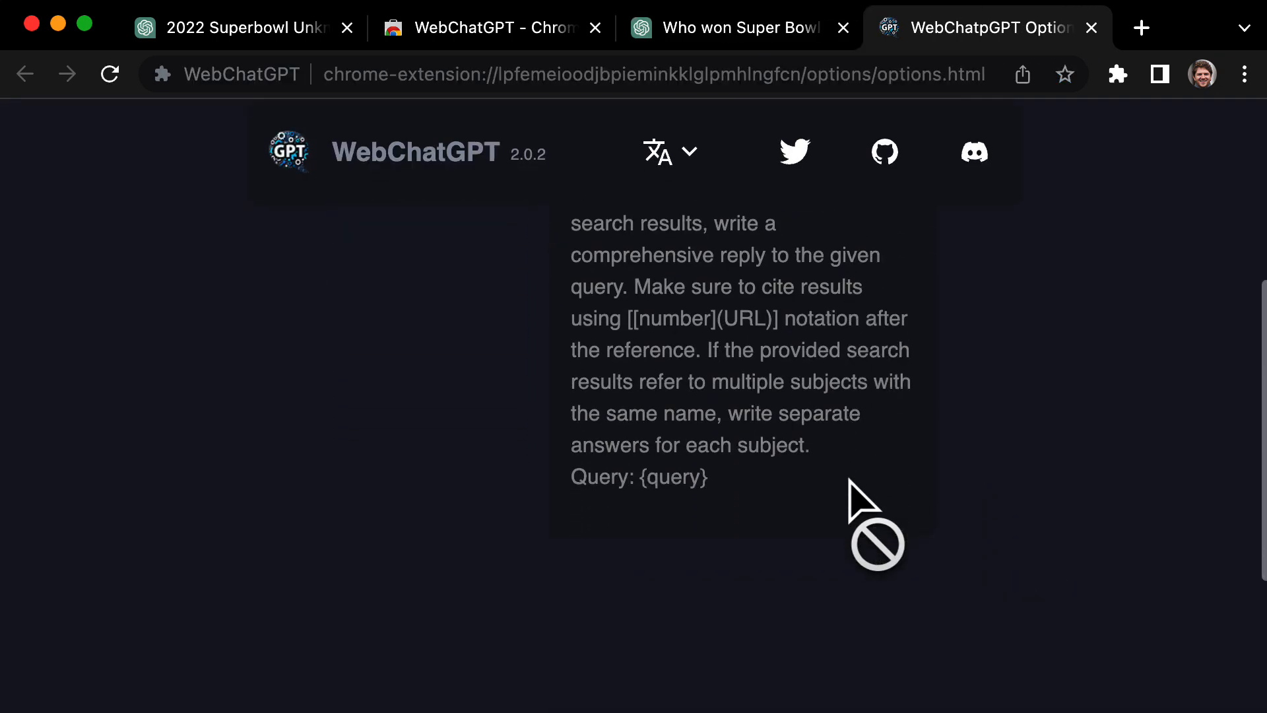
pyautogui.click(735, 27)
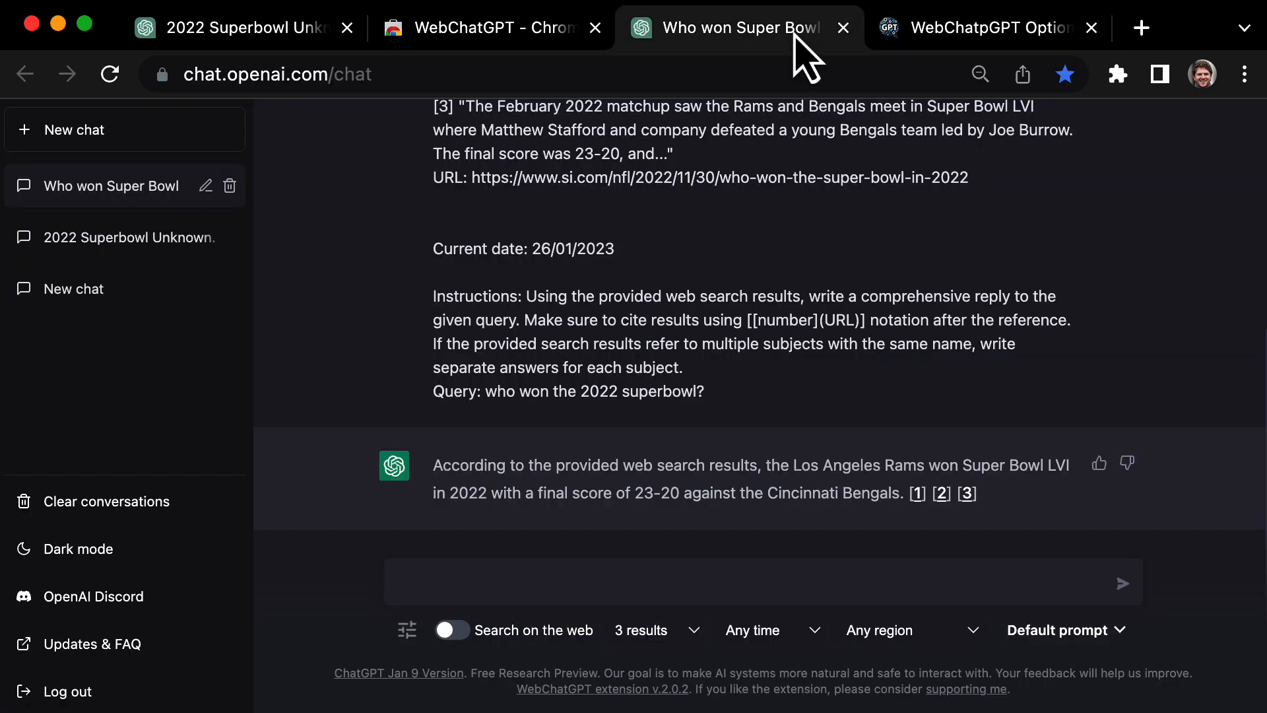
pyautogui.moveTo(792, 348)
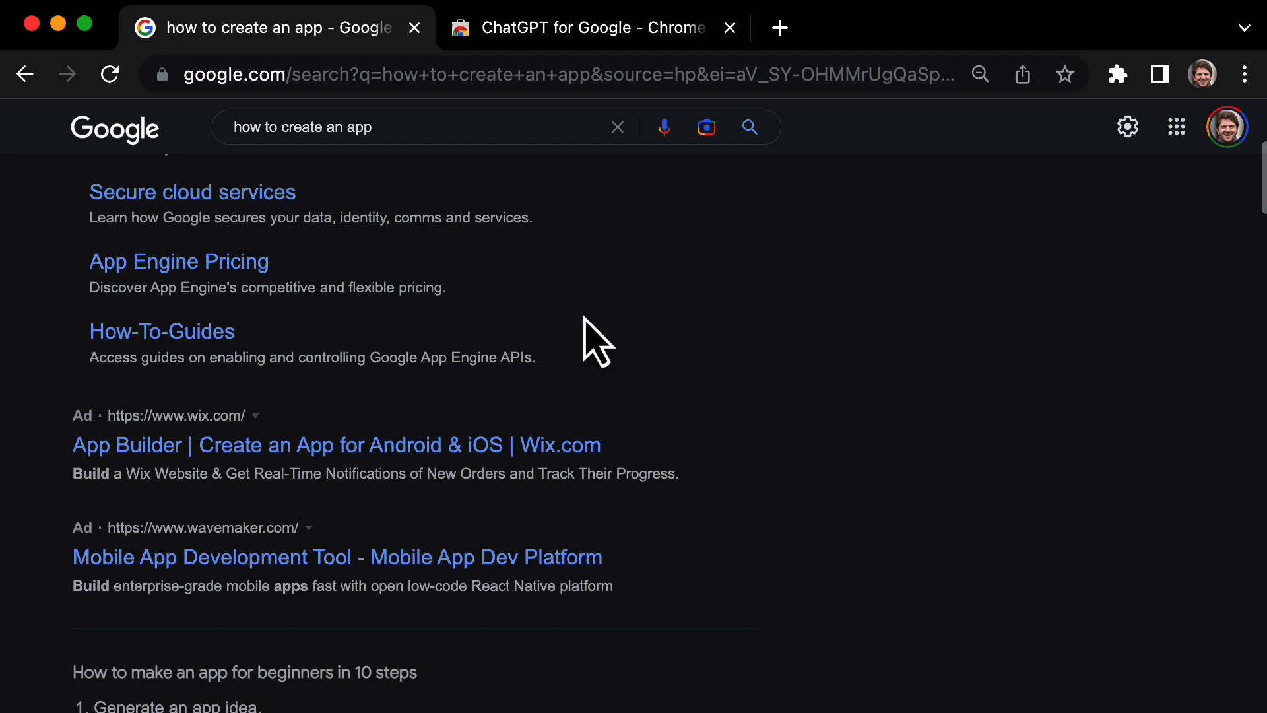
# - Add ChatGPT for Google and scroll its answer beside the 'how to create an app' results
pyautogui.scroll(-3)
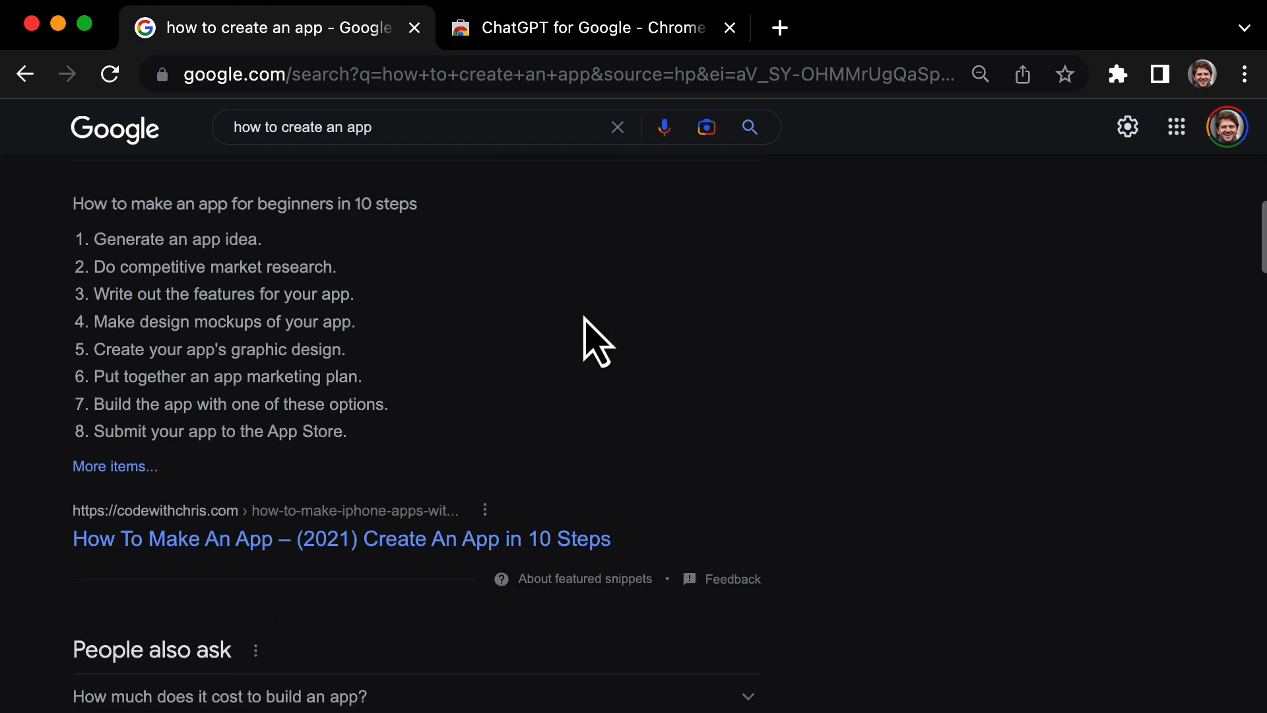
pyautogui.scroll(-3)
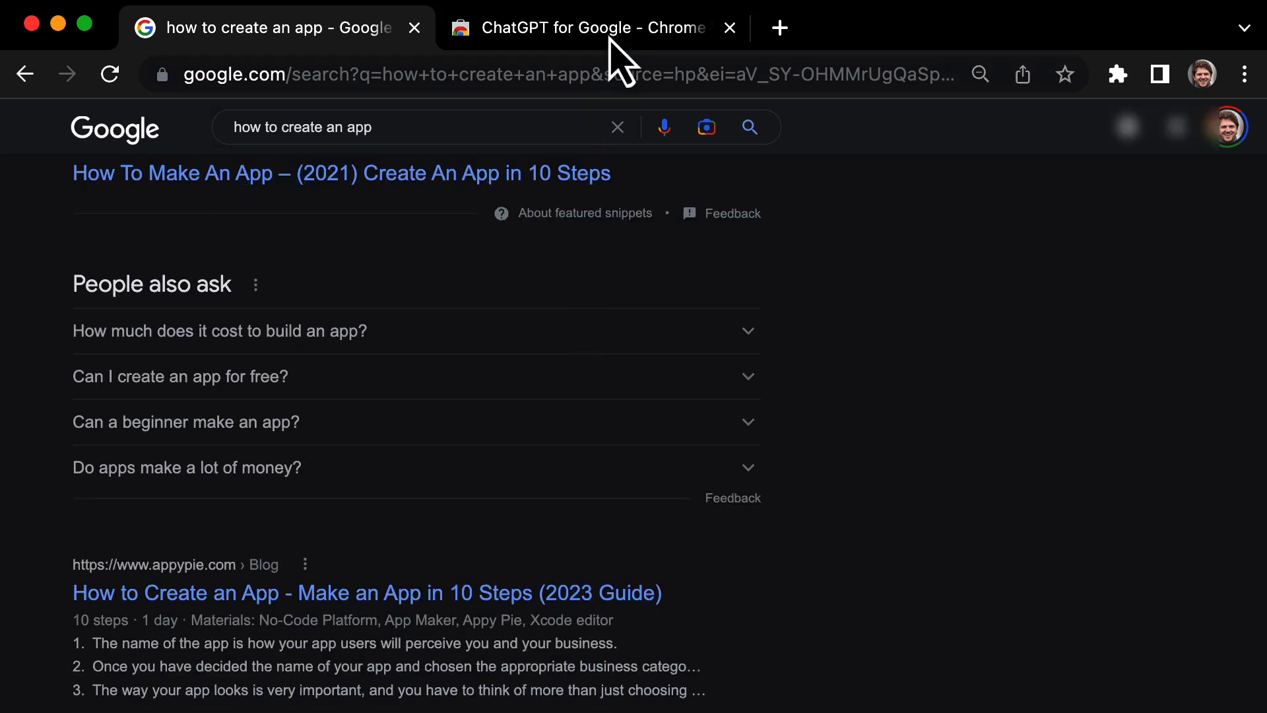
pyautogui.click(578, 27)
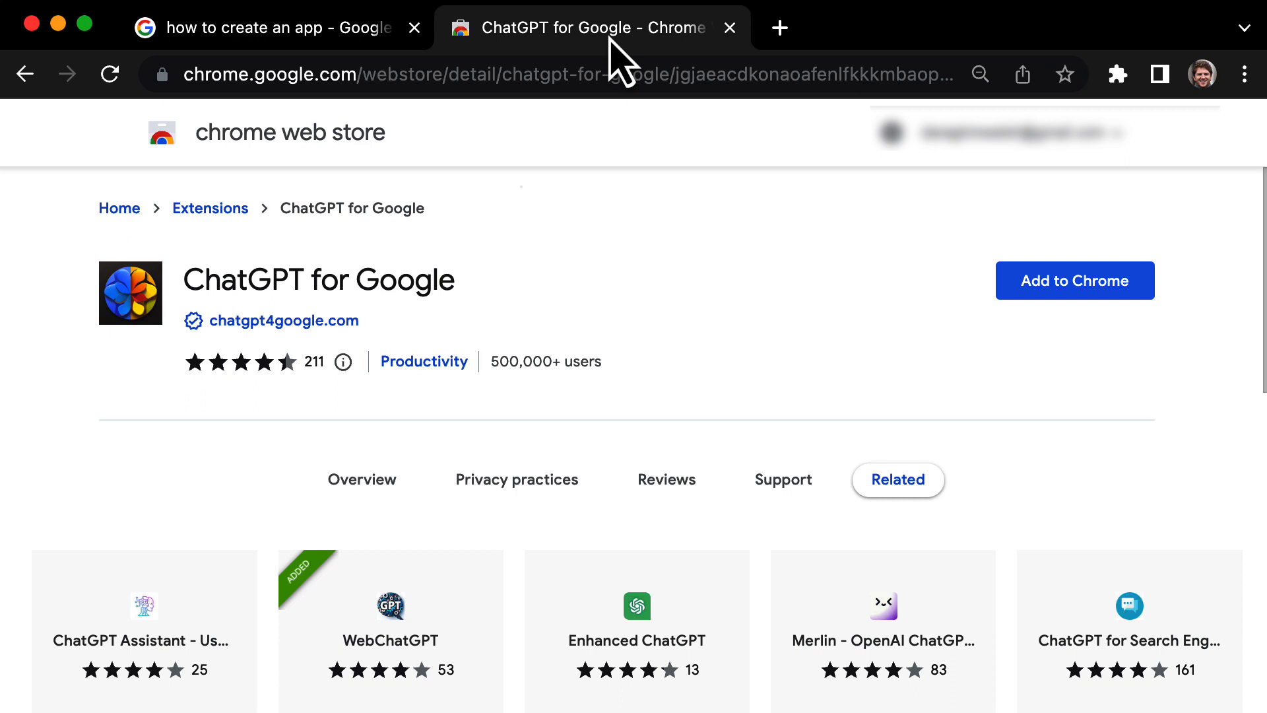
pyautogui.click(1075, 280)
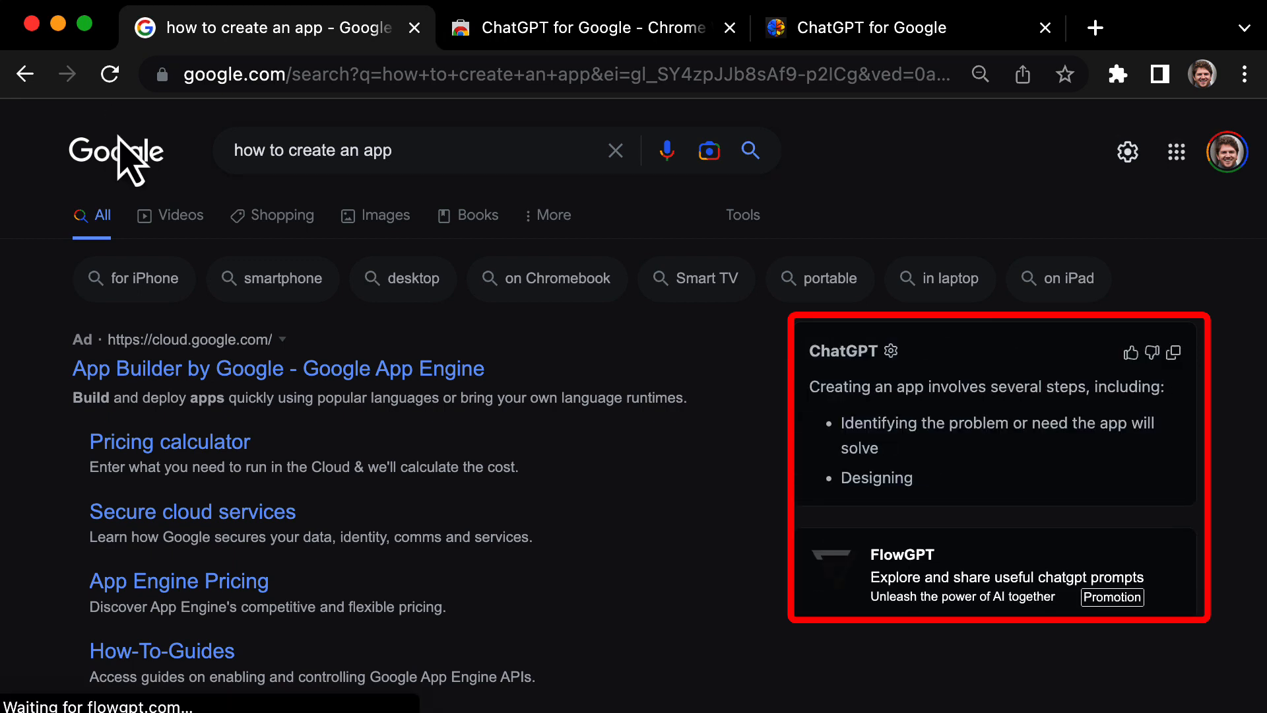
pyautogui.scroll(-3)
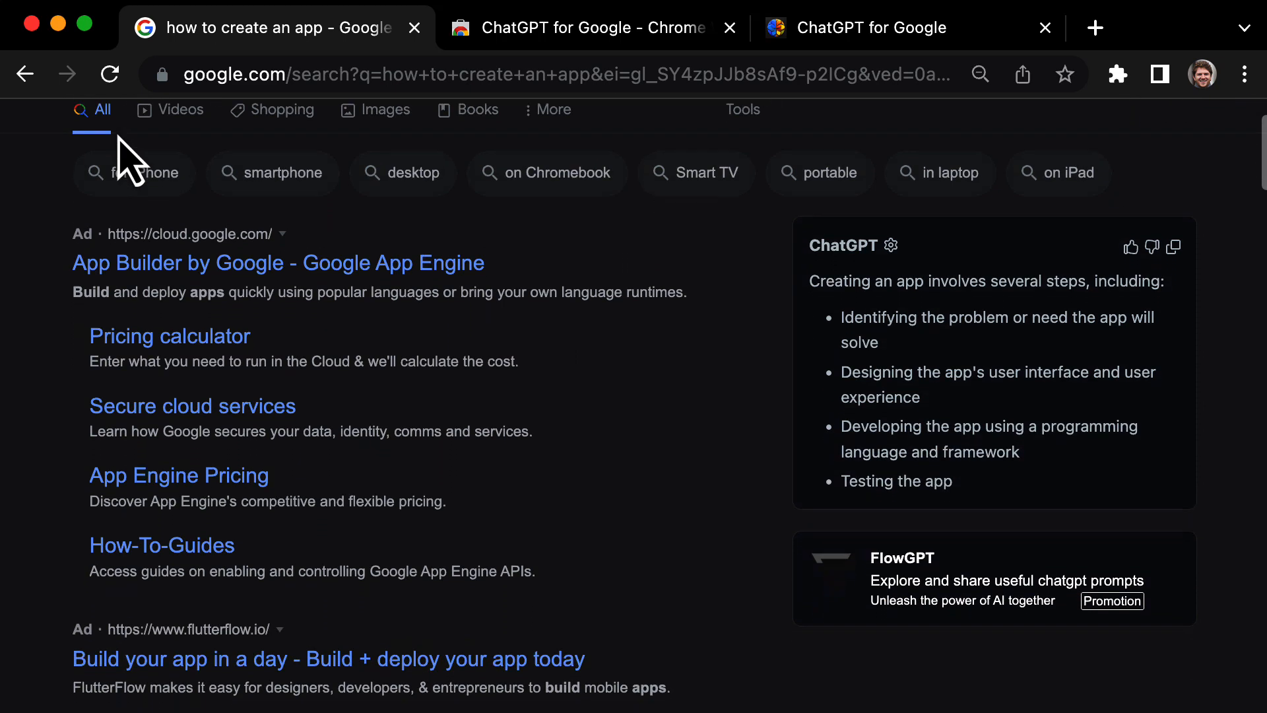
pyautogui.scroll(-3)
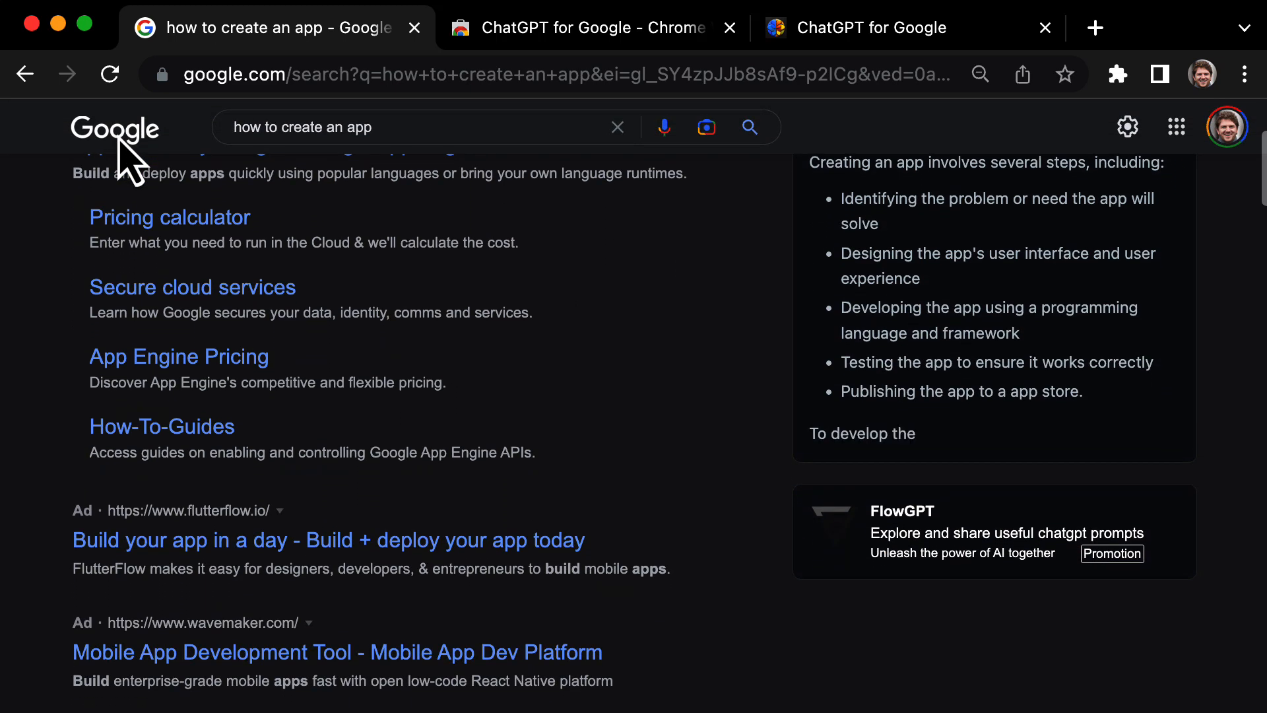
pyautogui.scroll(-3)
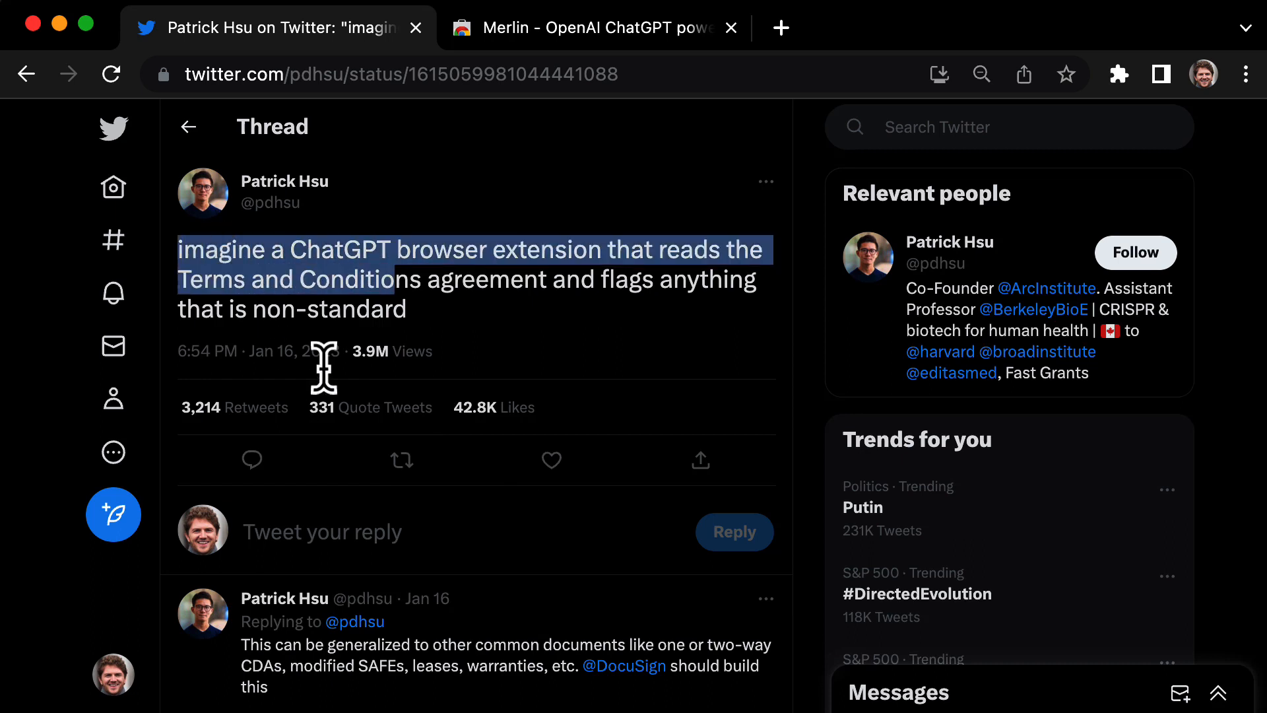
# - Add Merlin from its Web Store page and return to the tweet thread
pyautogui.click(322, 530)
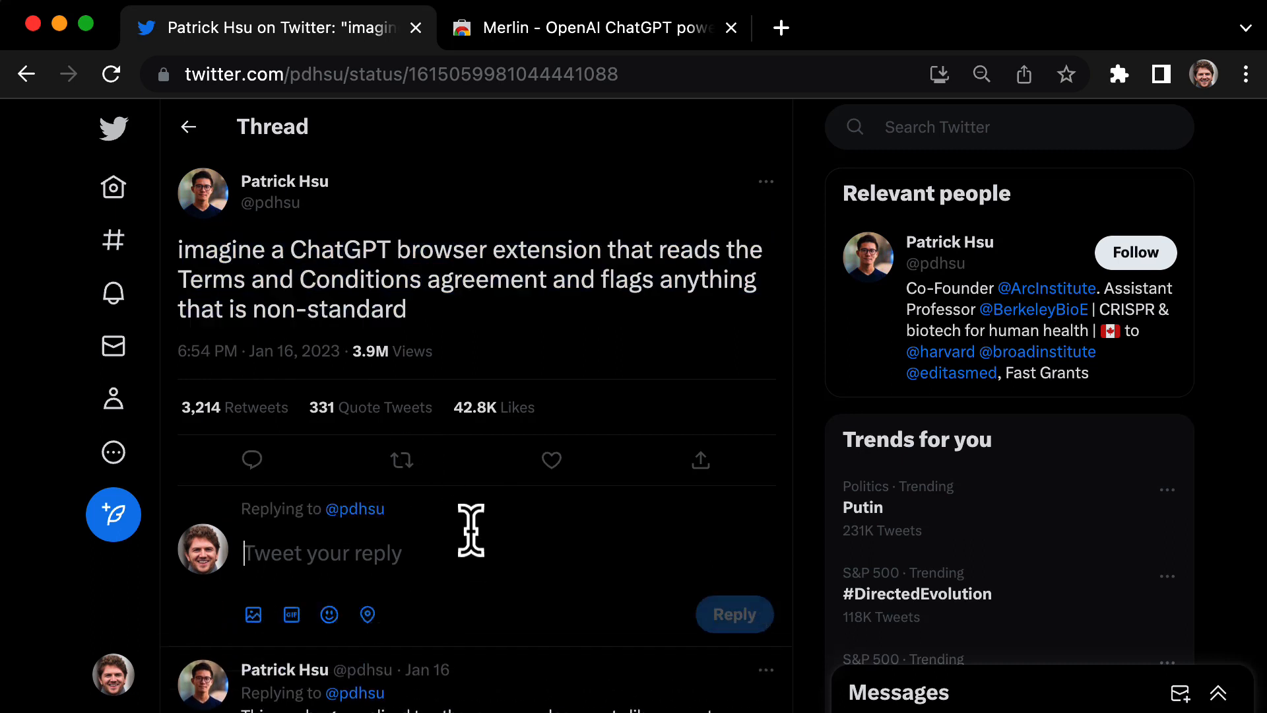
pyautogui.moveTo(477, 553)
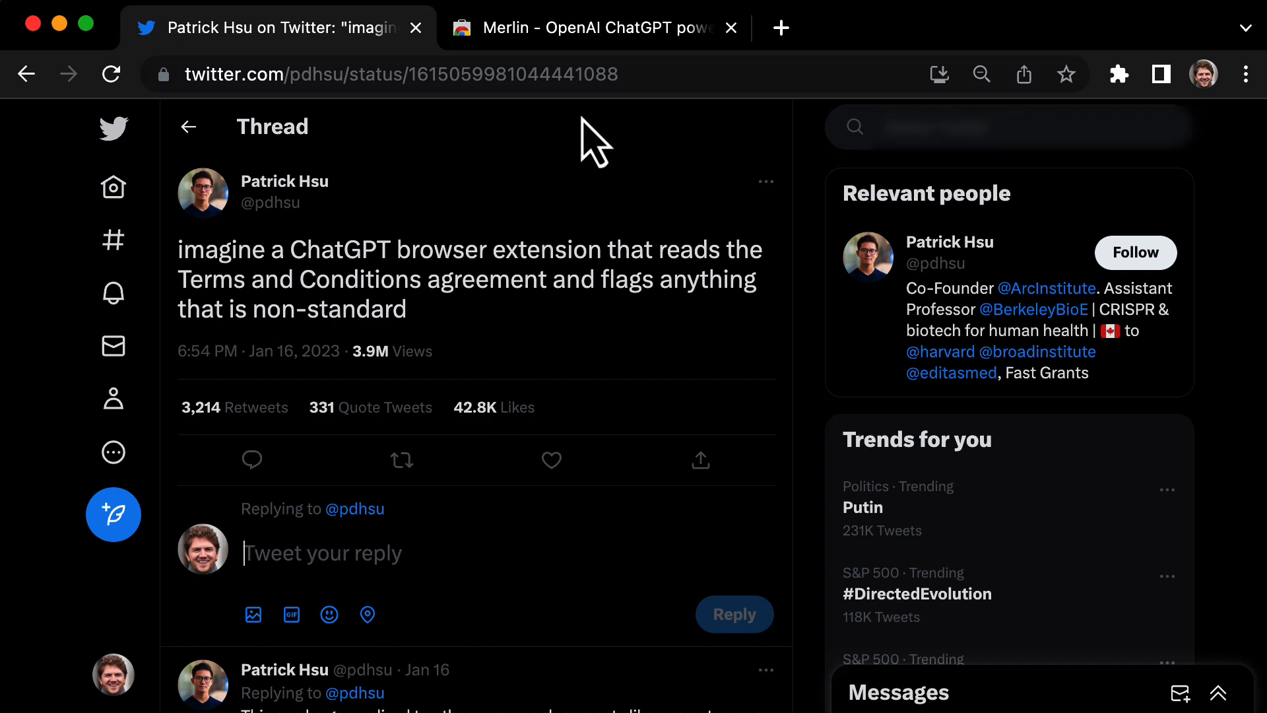
pyautogui.click(590, 27)
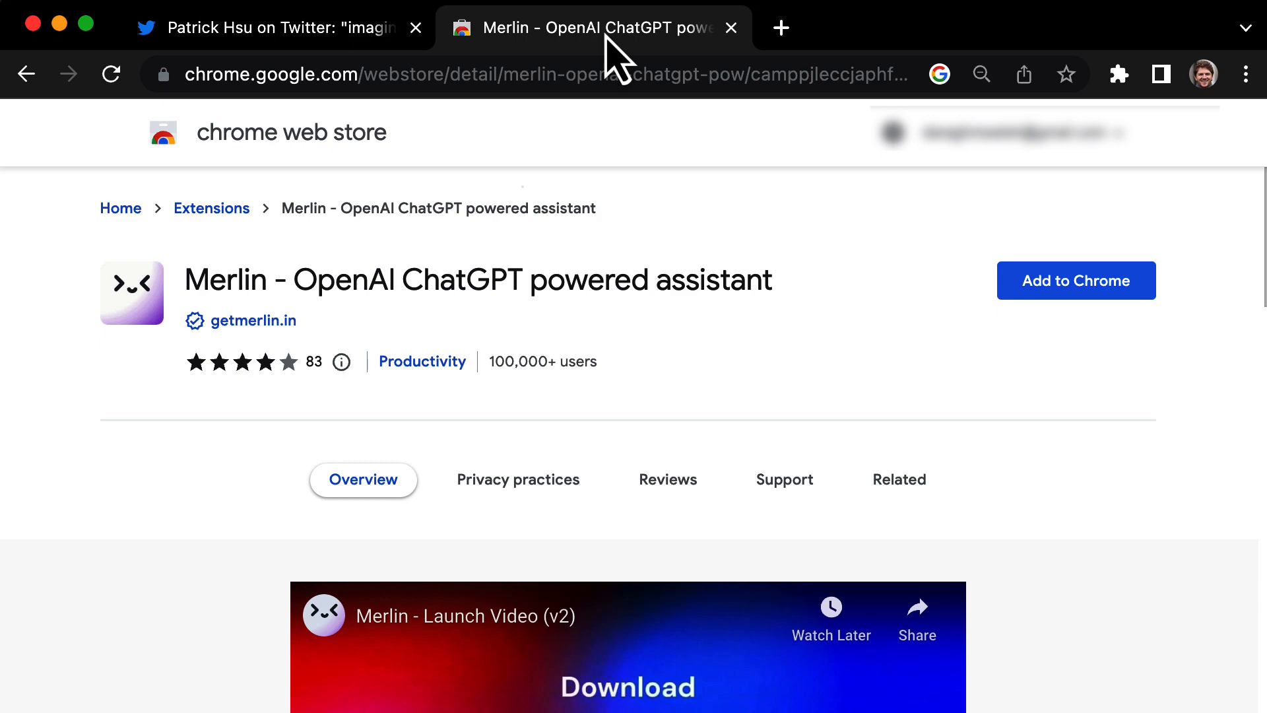
pyautogui.click(1075, 280)
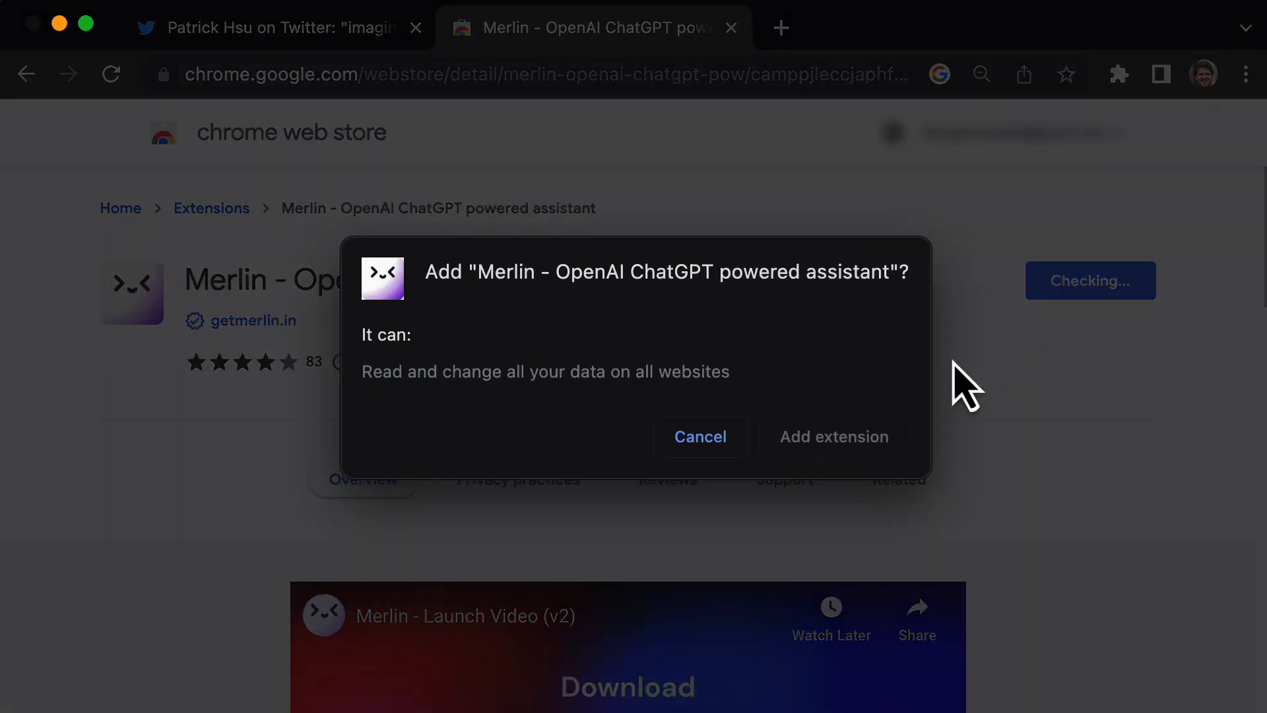
pyautogui.click(833, 437)
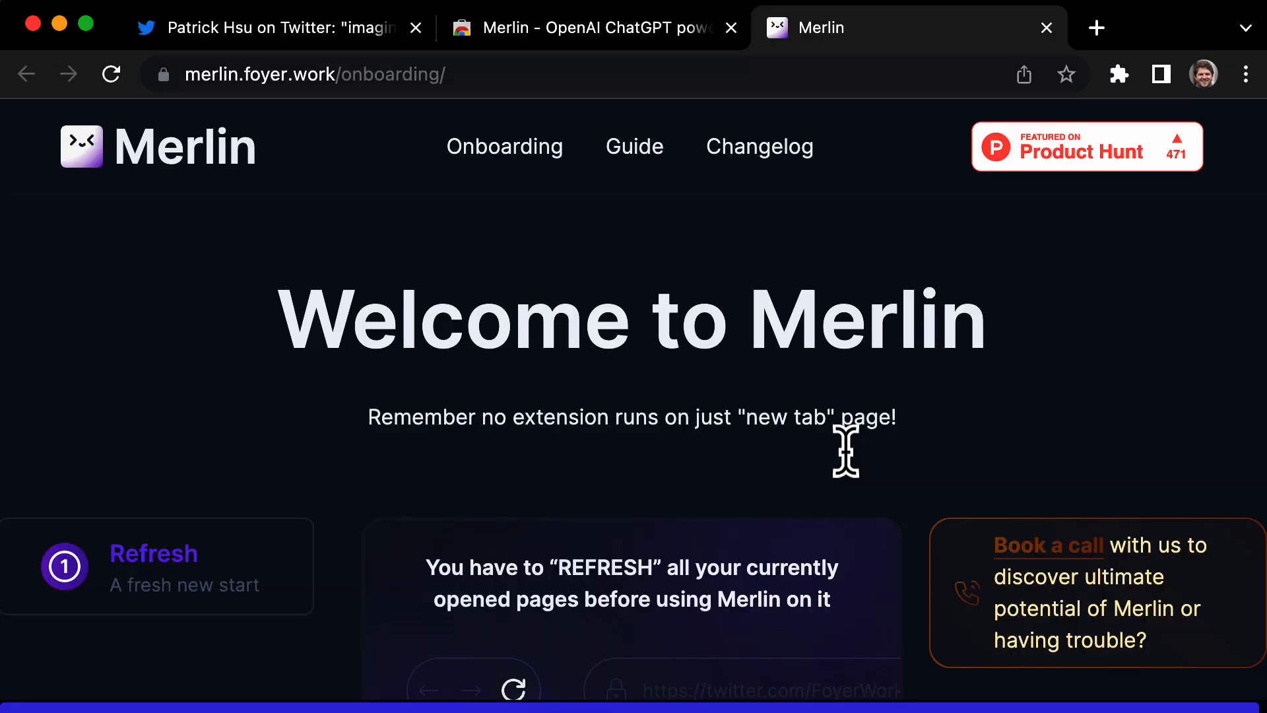
pyautogui.click(275, 27)
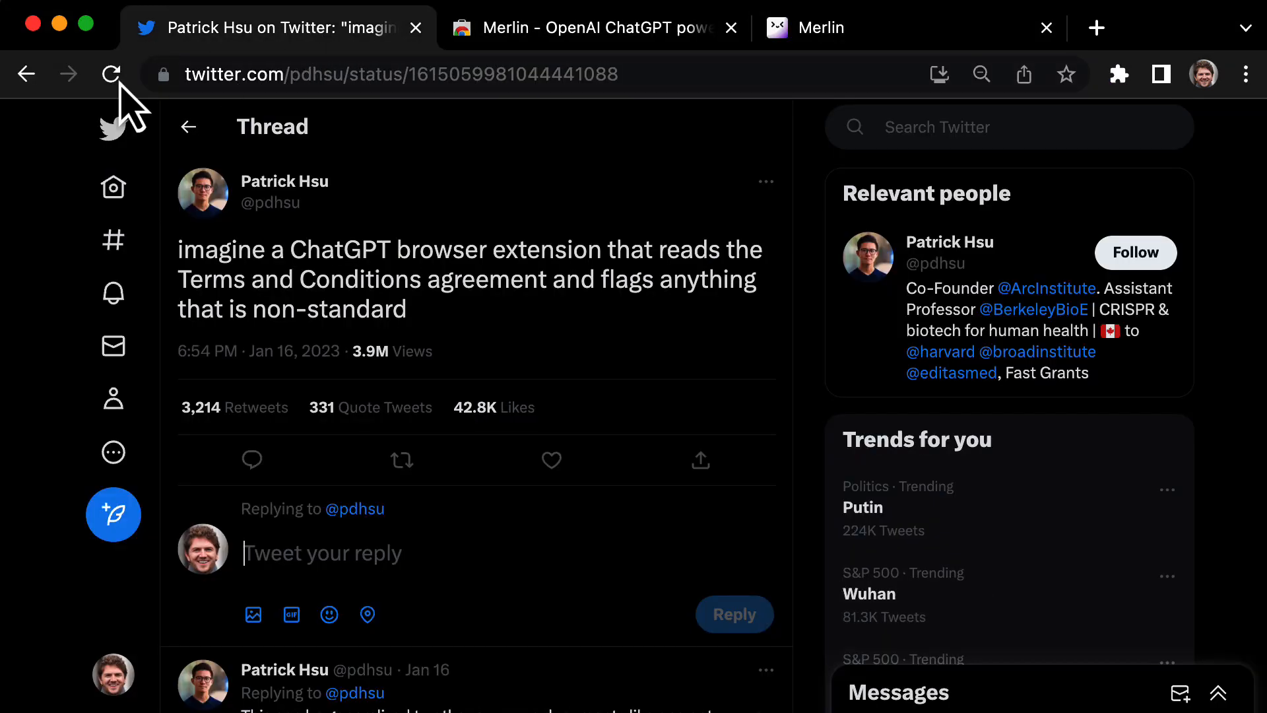